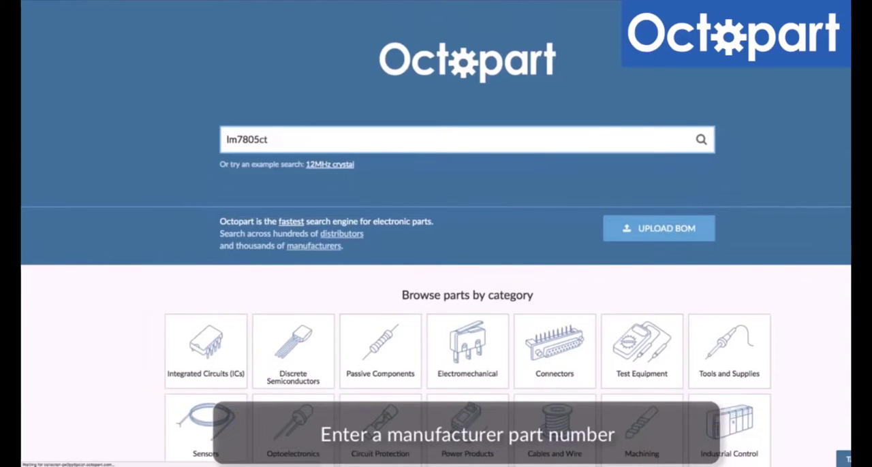
Step: Run the Octopart search for the lm7805ct part number
click(701, 139)
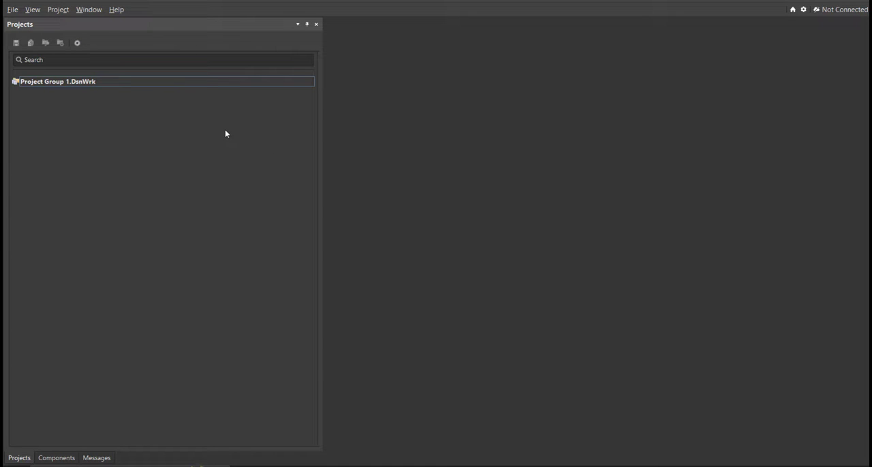
Step: Create a PCB <Empty> project named 'Voltage Doubler Circuit' in the existing desktop folder
click(12, 9)
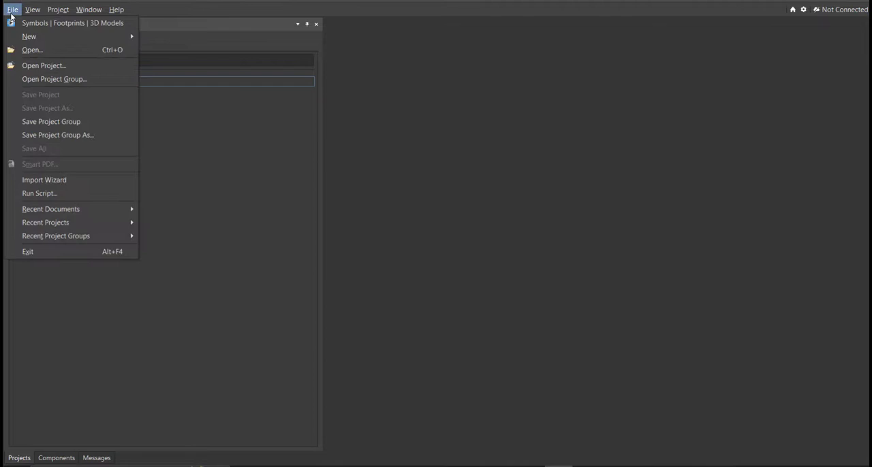
mouse_move(28, 36)
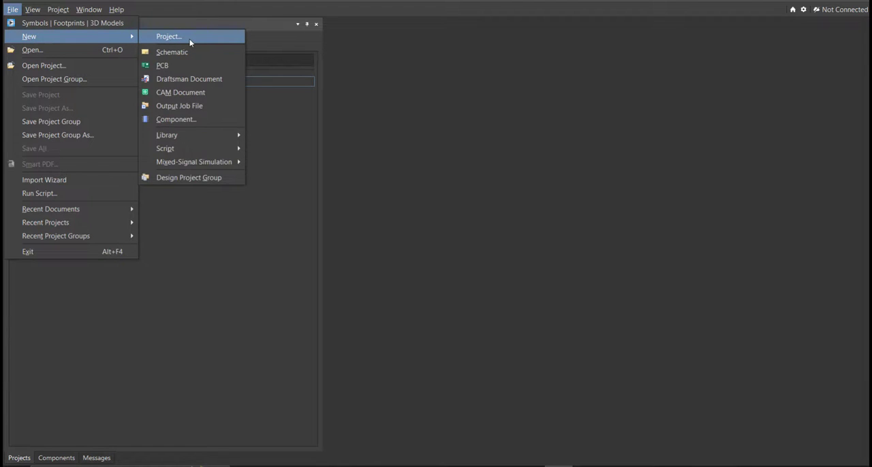
click(168, 36)
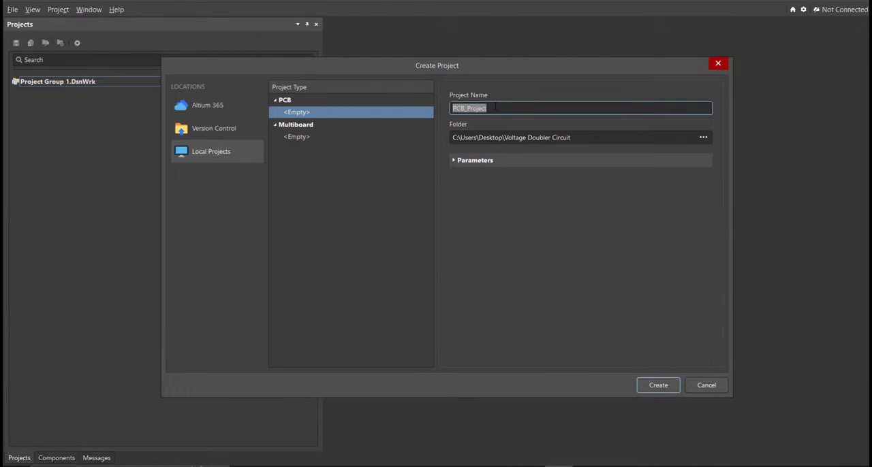
click(579, 137)
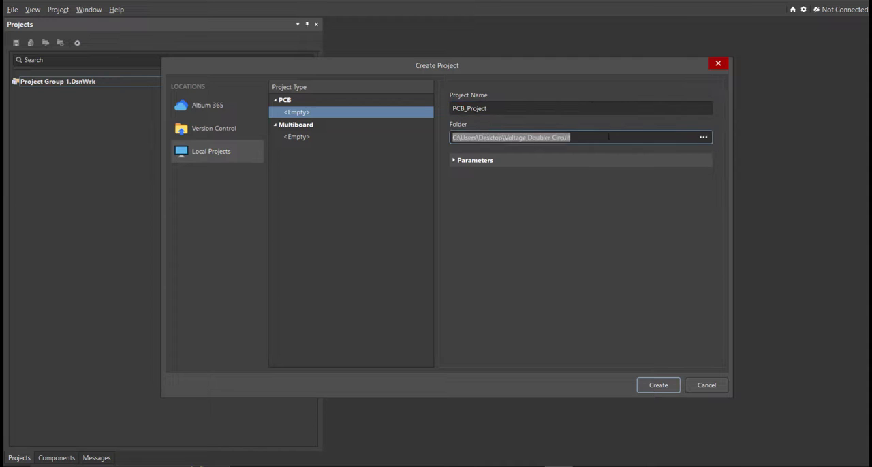
click(548, 108)
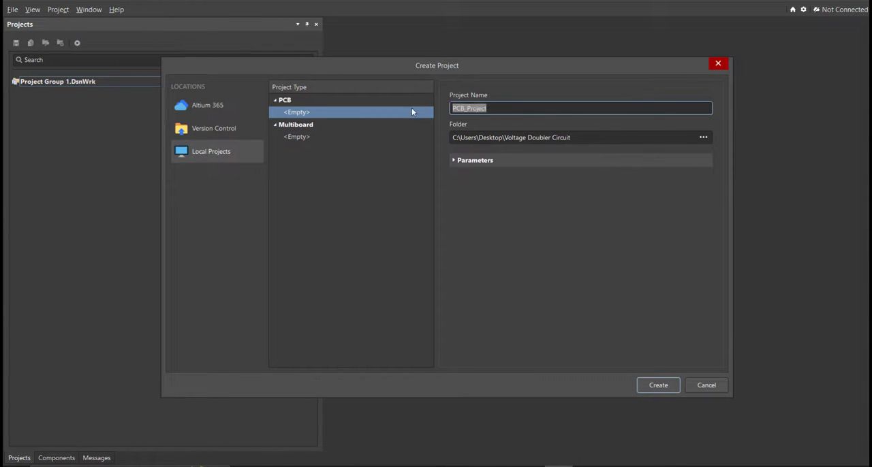
text(Voltage Doubler Circuit)
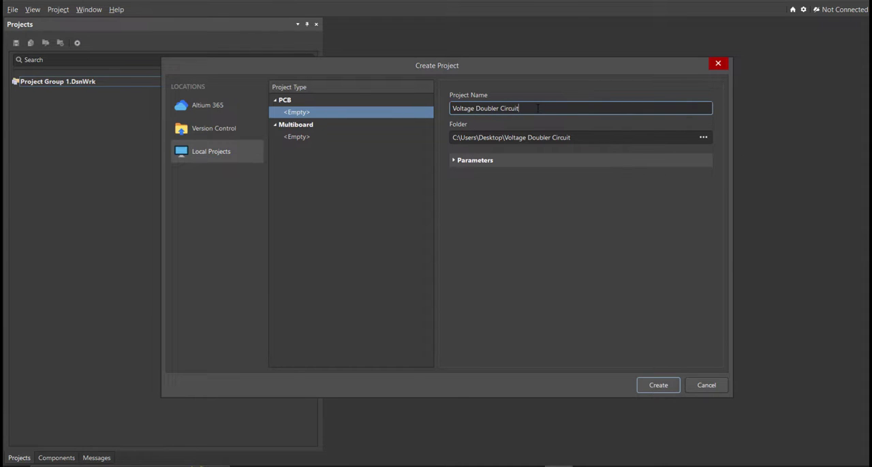
click(657, 384)
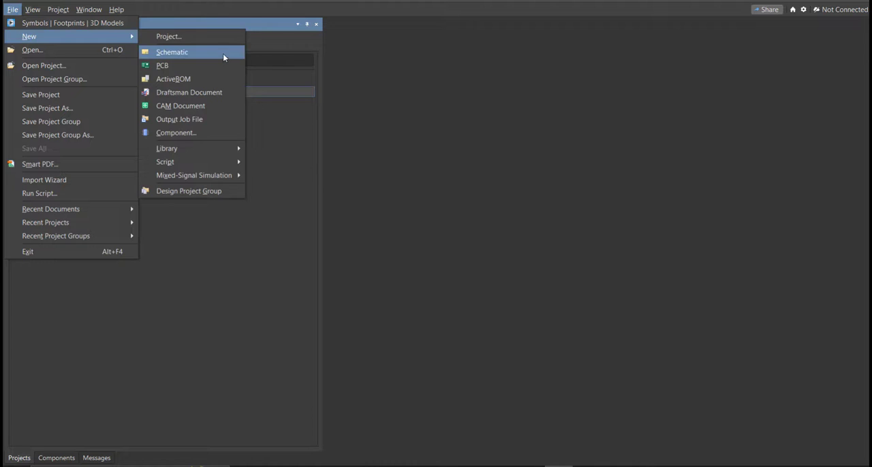
Step: Add a blank schematic sheet and save it as 'Voltage Doubler Circuit.SchDoc'
click(172, 51)
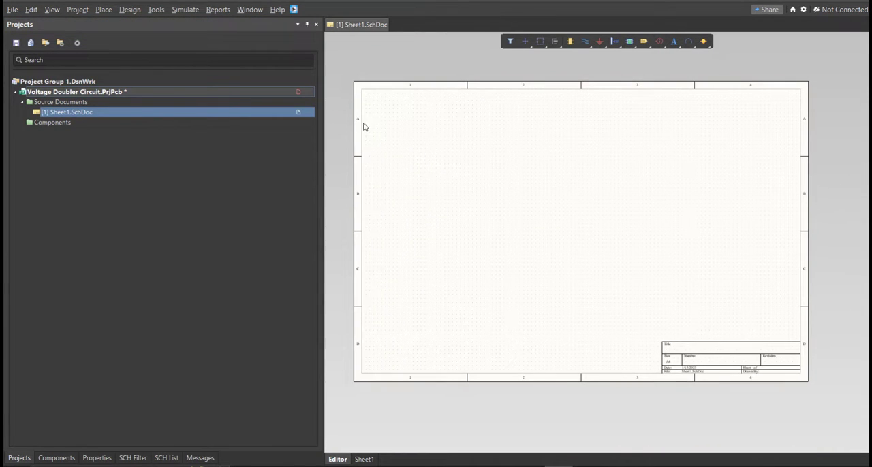
mouse_move(555, 111)
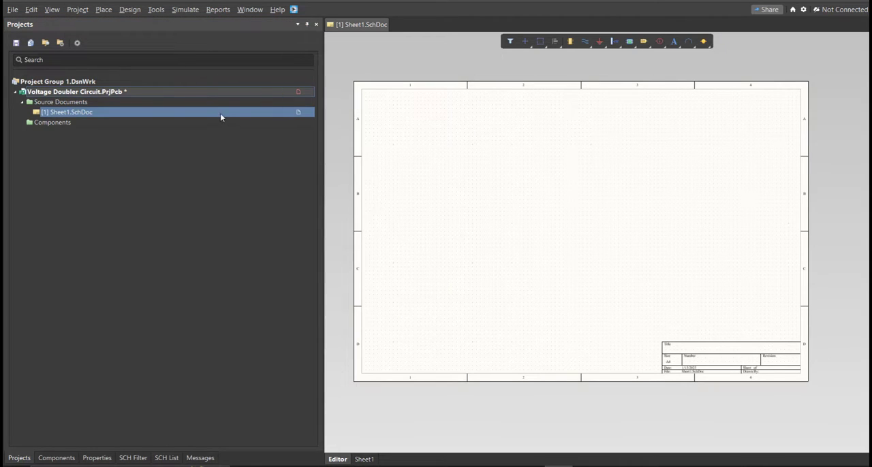
right_click(75, 91)
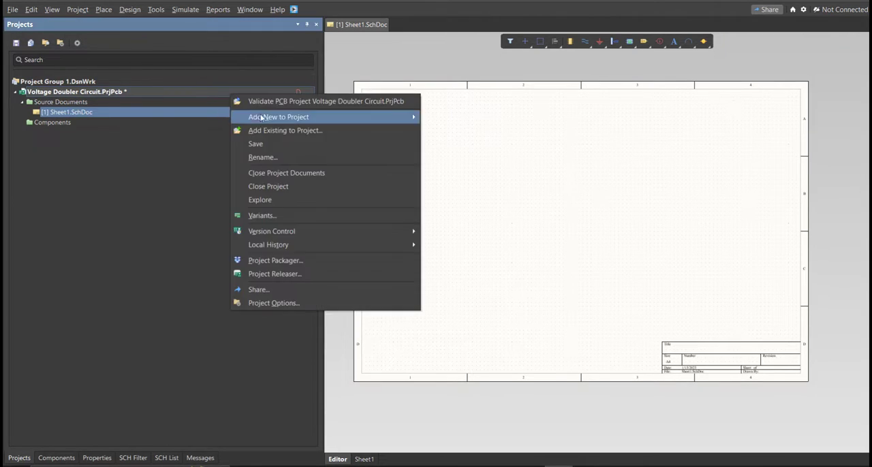
click(256, 144)
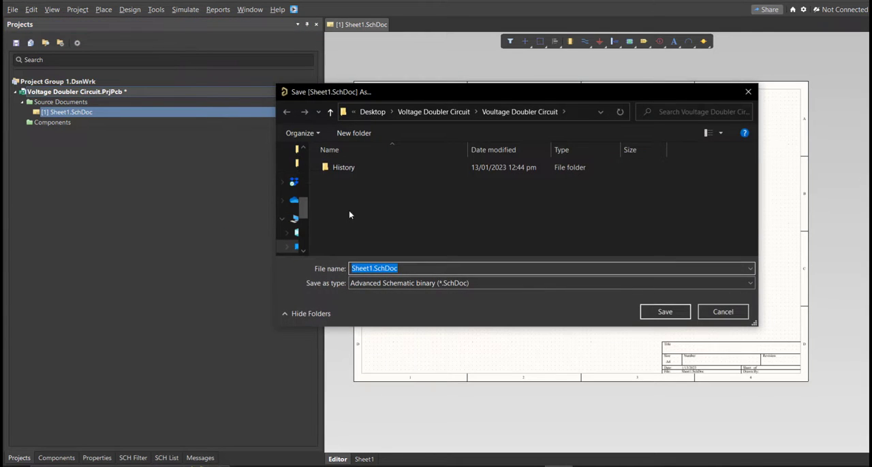
text(Voltage Doubler Circuit)
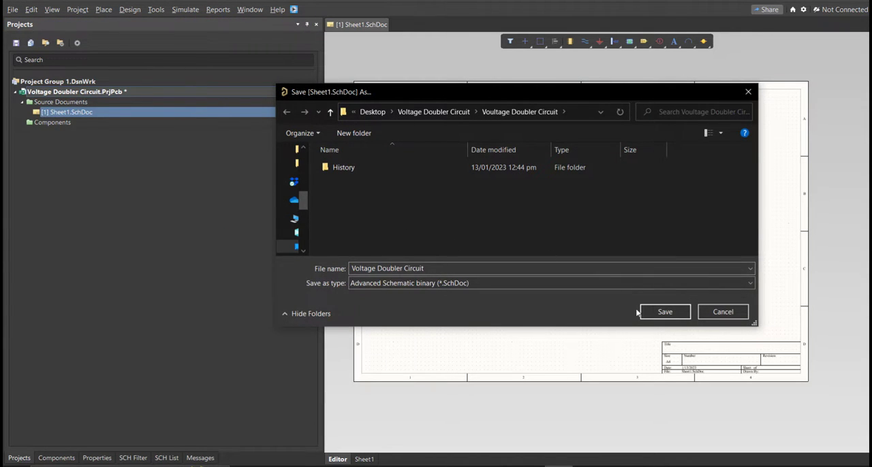
click(664, 311)
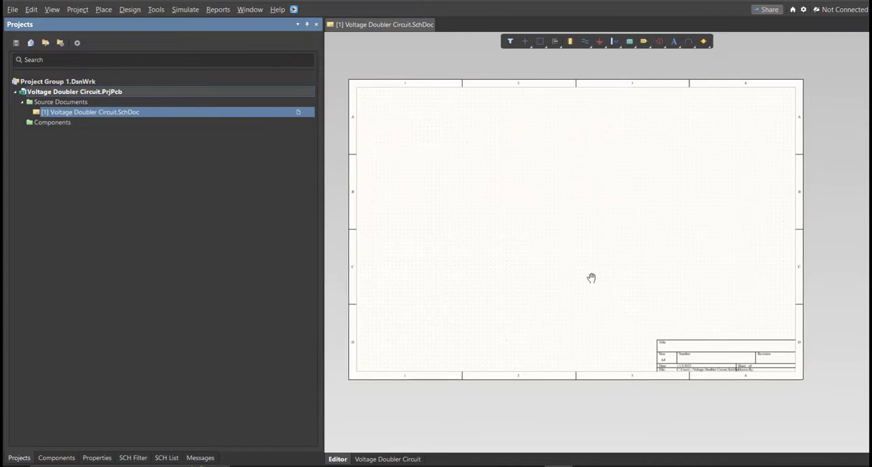
Step: Add a new schematic library to the project and save it
click(12, 9)
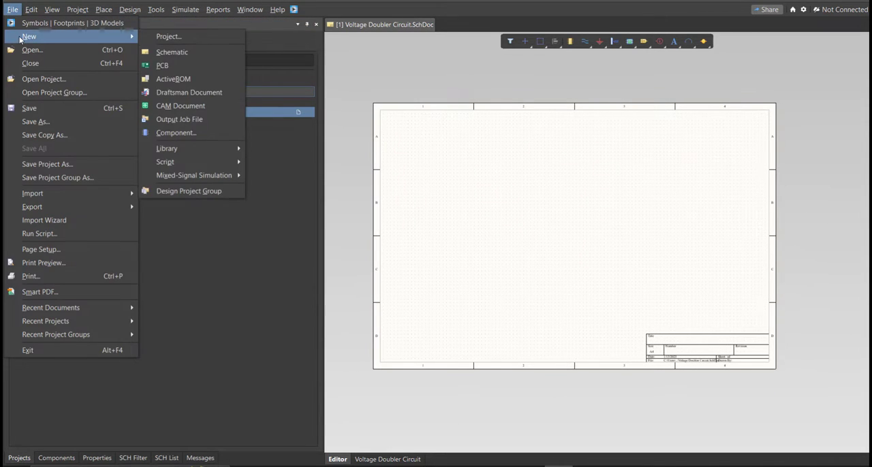
mouse_move(167, 148)
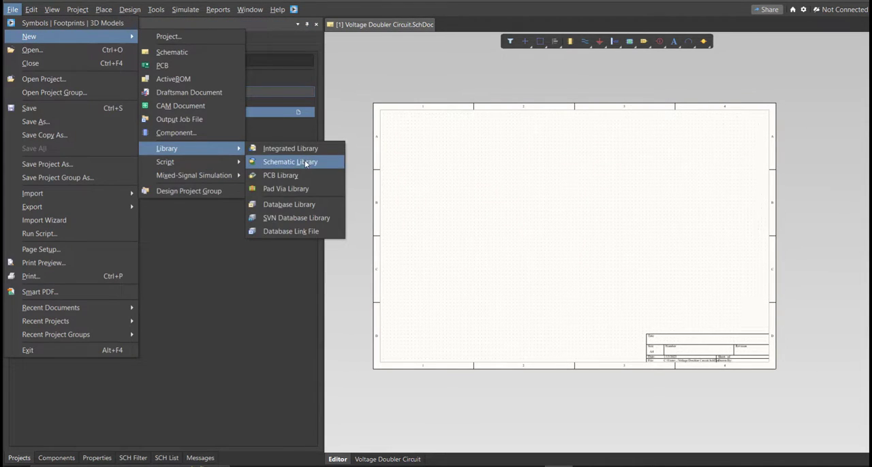
click(290, 162)
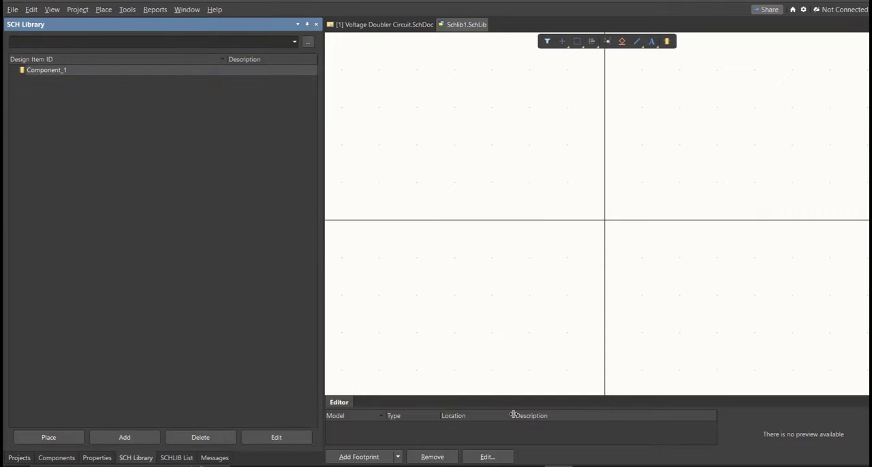
click(13, 9)
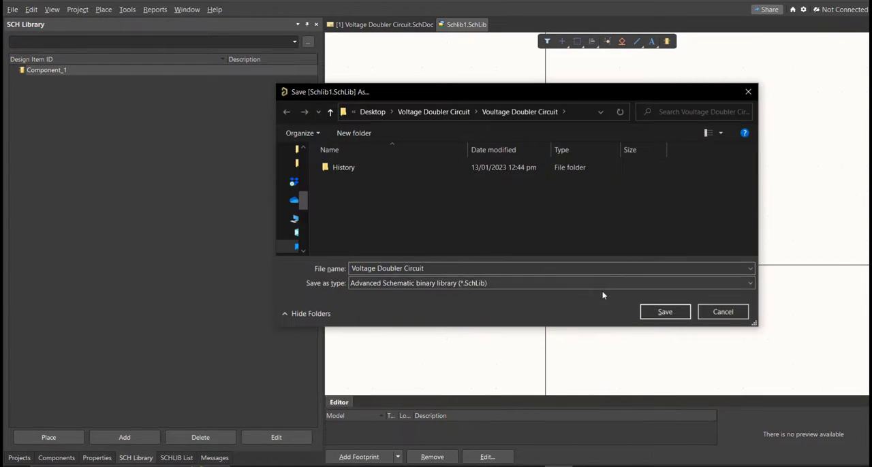
click(664, 311)
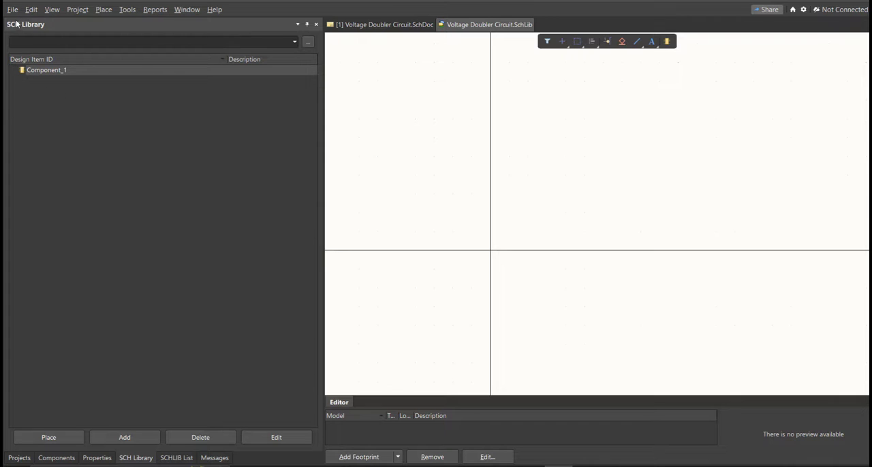
Step: Add a PCB footprint library and save it as 'Voltage Doubler Circuit'
click(12, 9)
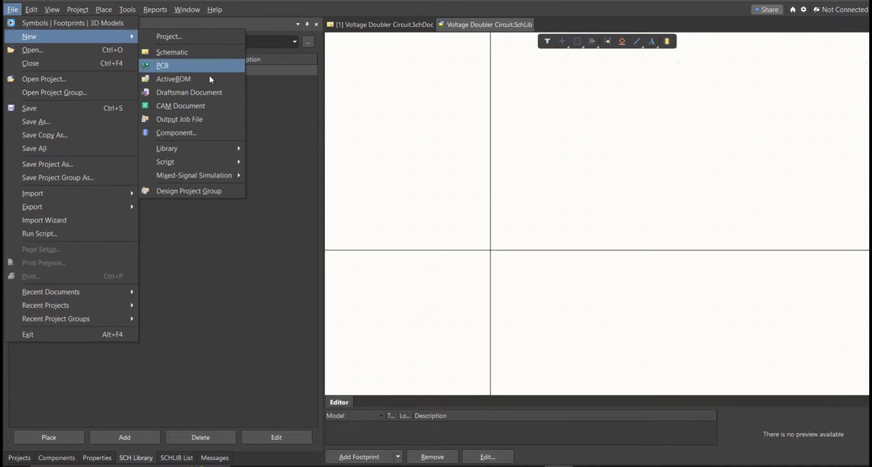
mouse_move(166, 148)
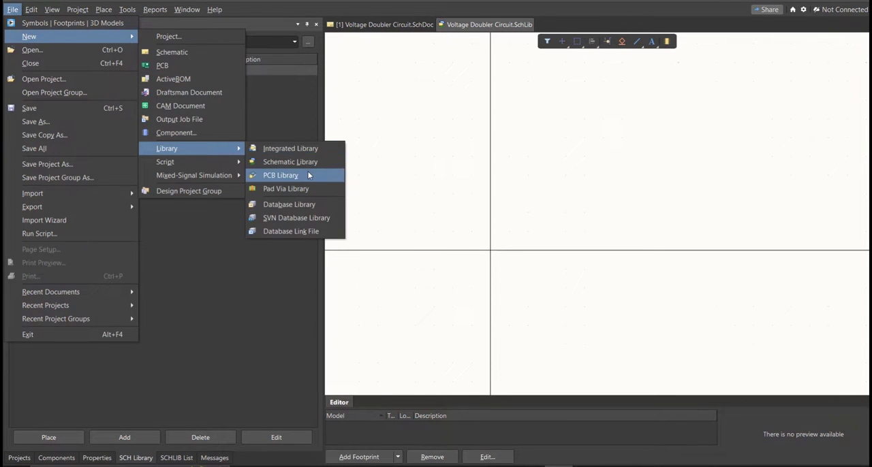
click(280, 175)
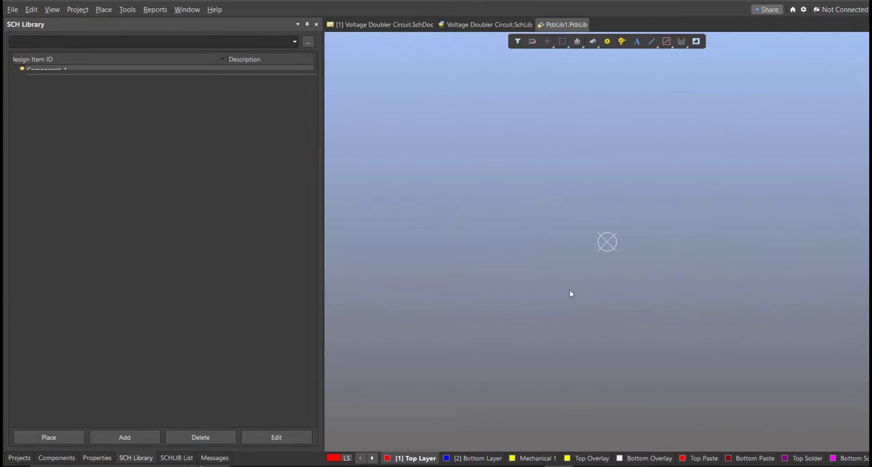
click(233, 458)
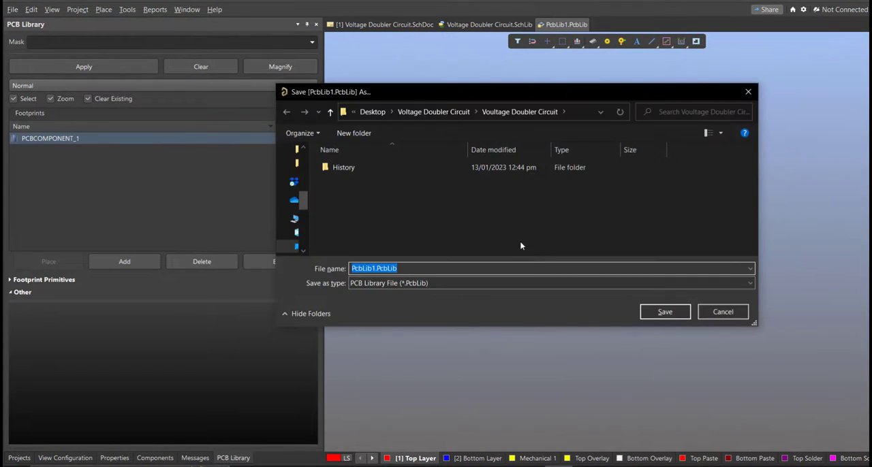
text(Voltage Doubler Circuit)
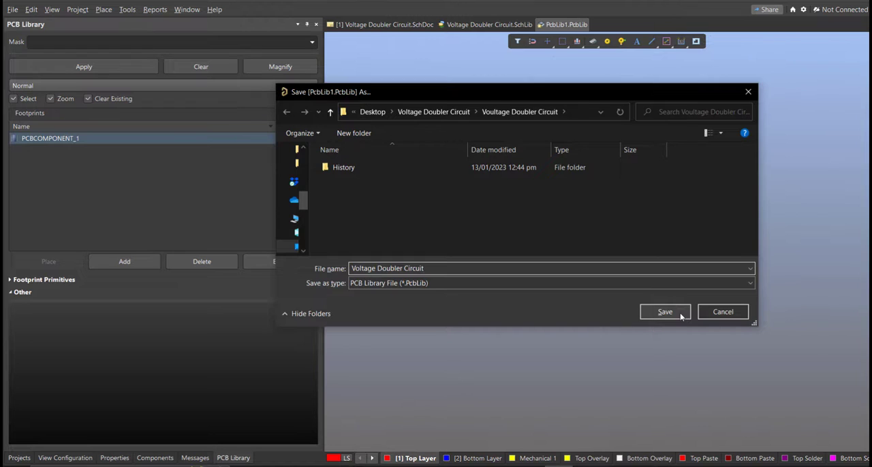
click(664, 312)
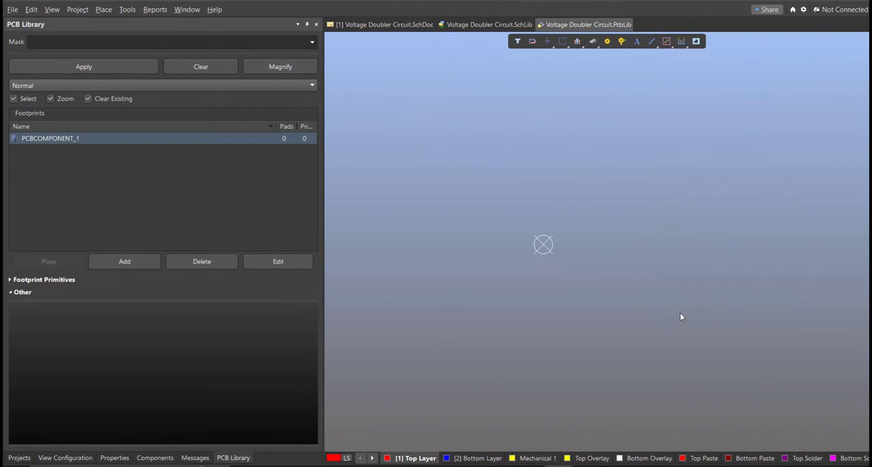
mouse_move(477, 254)
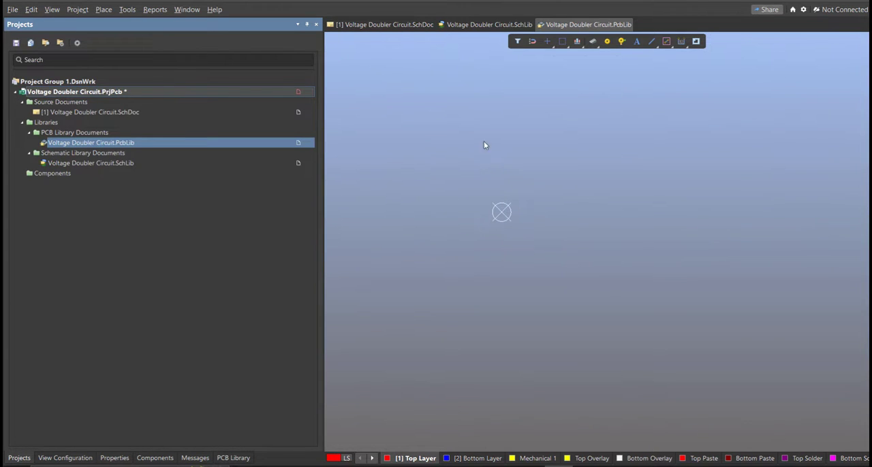
Step: Open the Voltage Doubler Circuit schematic and move the Library Loader window over it
click(384, 24)
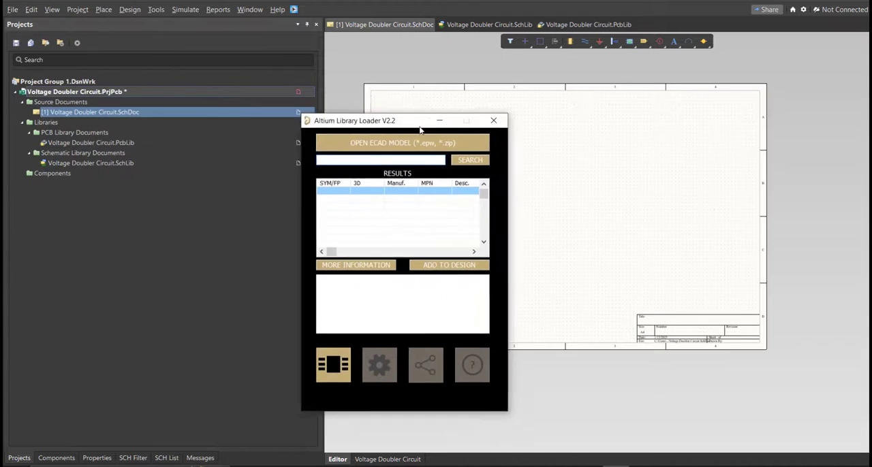
drag(419, 120, 469, 100)
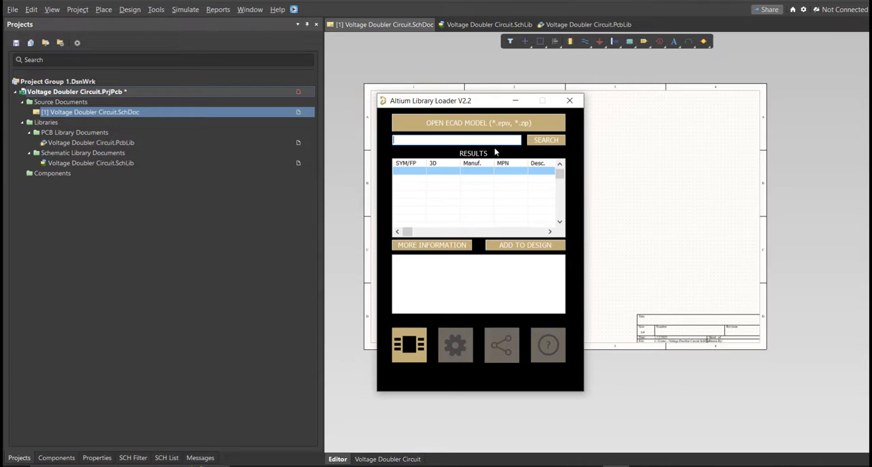
mouse_move(481, 114)
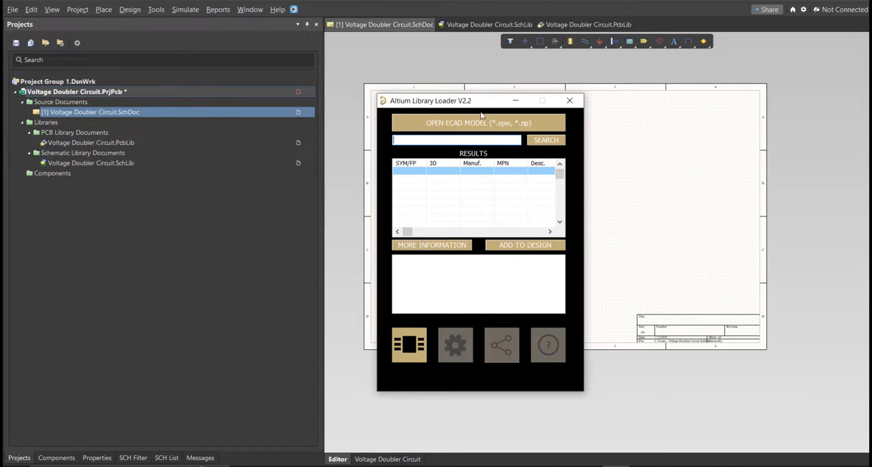
mouse_move(685, 202)
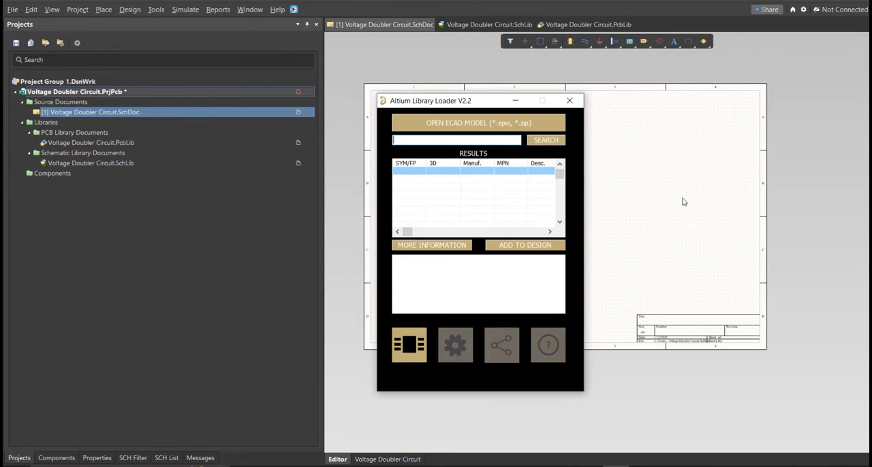
mouse_move(726, 320)
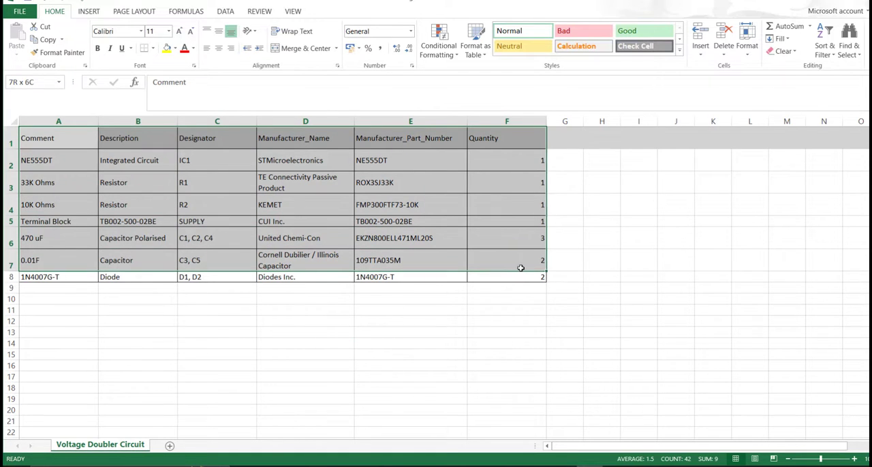
Step: Pick the NE555DT part number from the Excel BOM's Manufacturer_Part_Number column
click(410, 310)
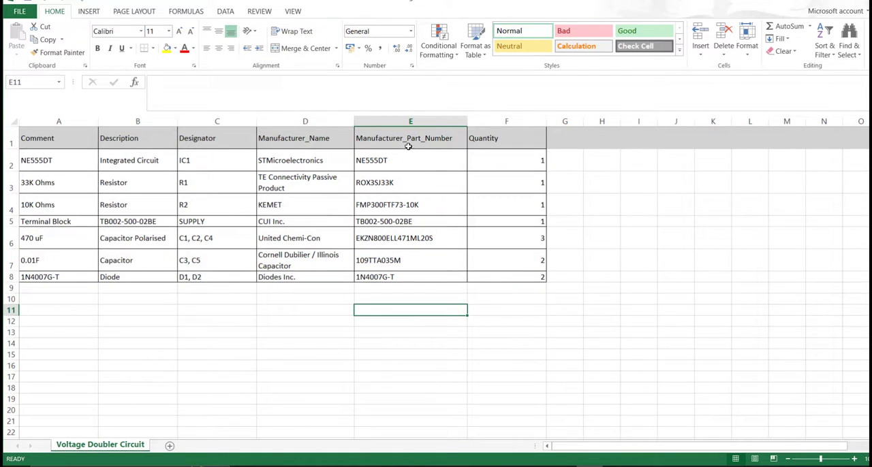
click(506, 221)
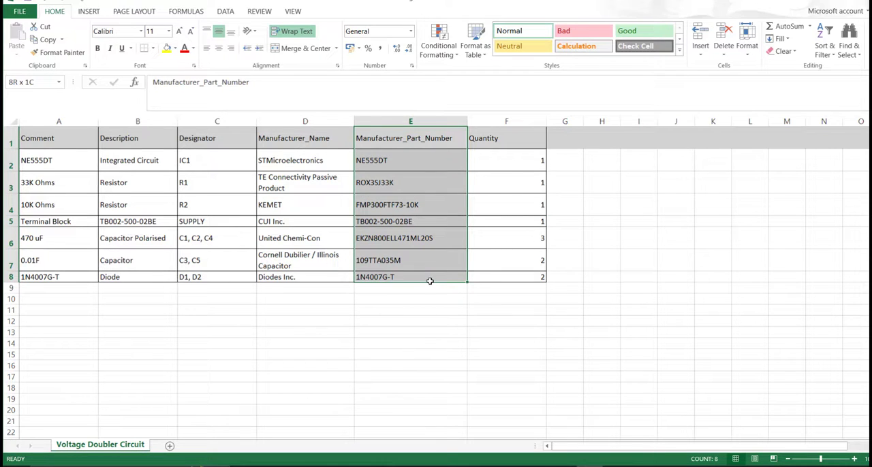
double_click(373, 160)
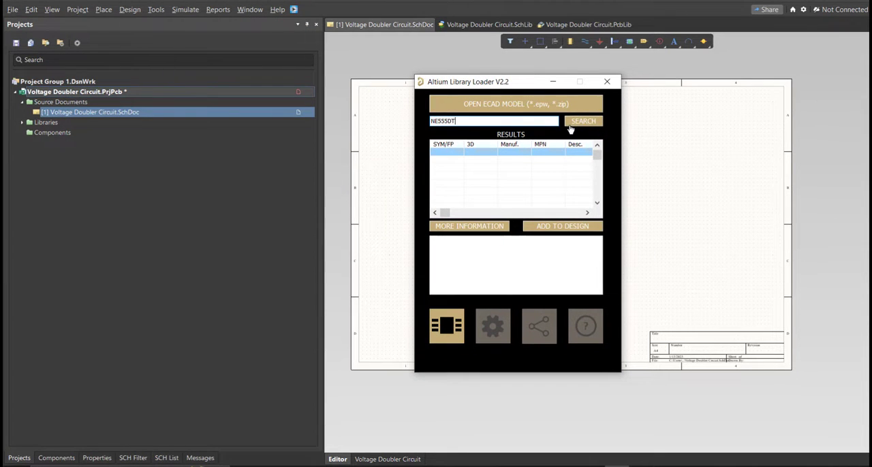
Step: Search the library loader for NE555DT and add the STMicroelectronics result to the design
click(583, 121)
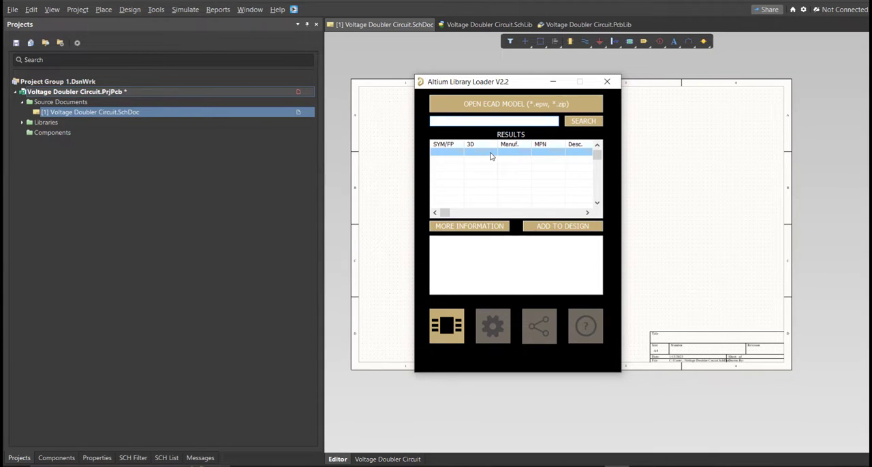
click(582, 121)
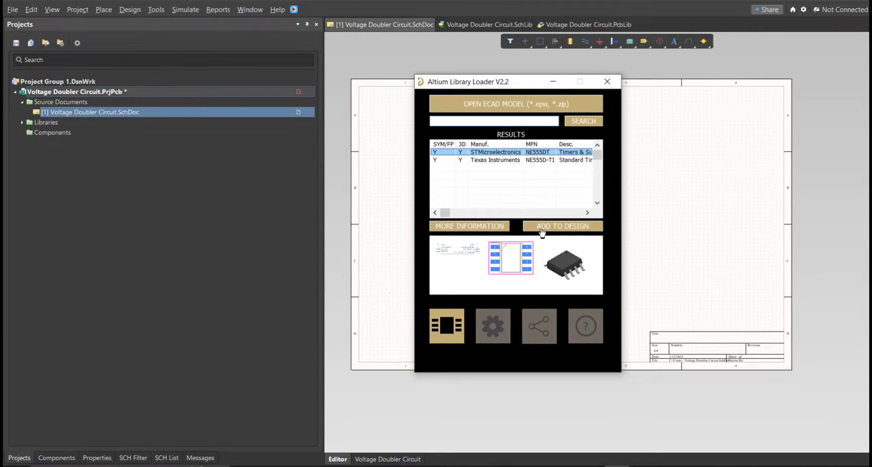
mouse_move(528, 206)
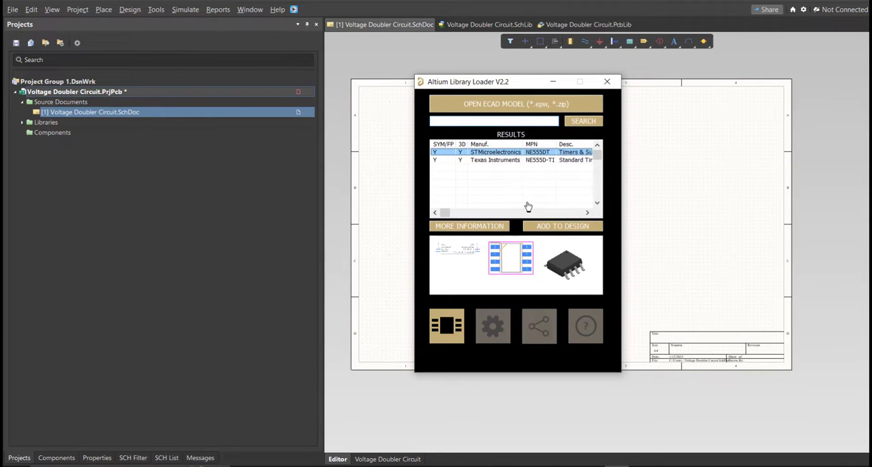
mouse_move(530, 205)
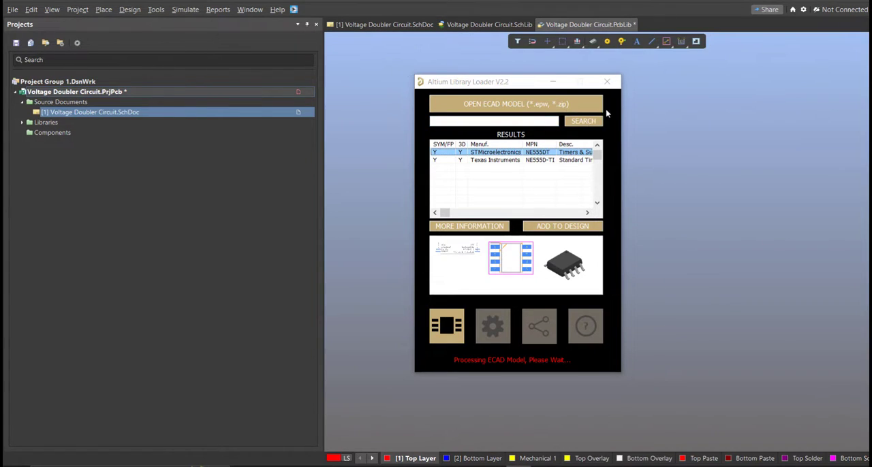
click(561, 226)
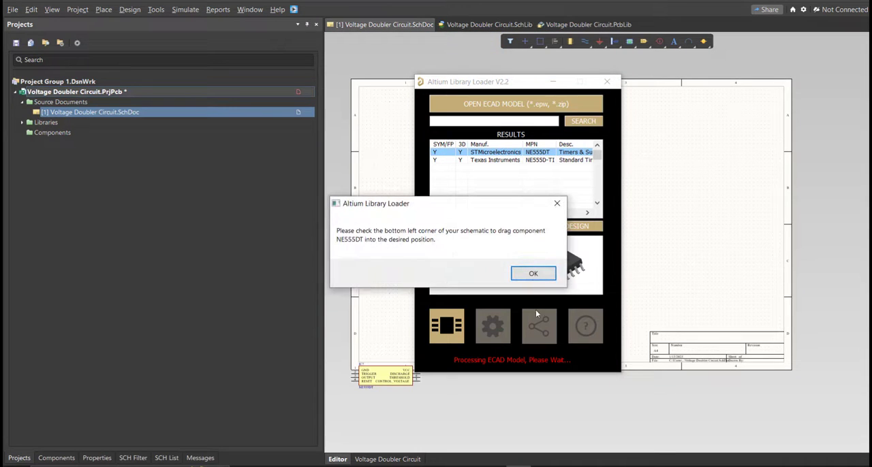
click(533, 273)
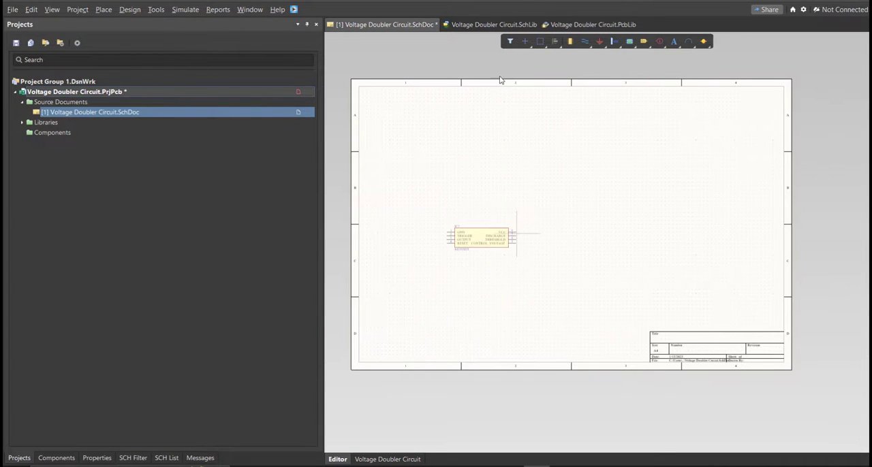
Step: Set the NE555DT symbol's comment to 'IC 555 TIMER' in the schematic library
click(493, 25)
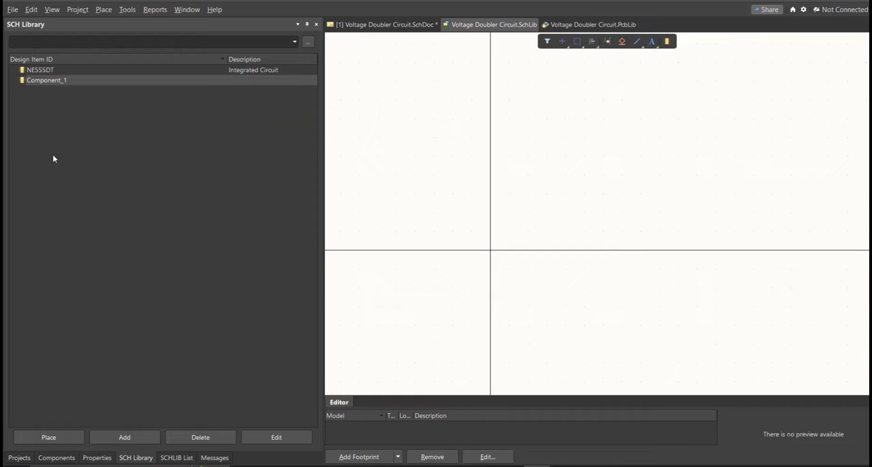
double_click(39, 69)
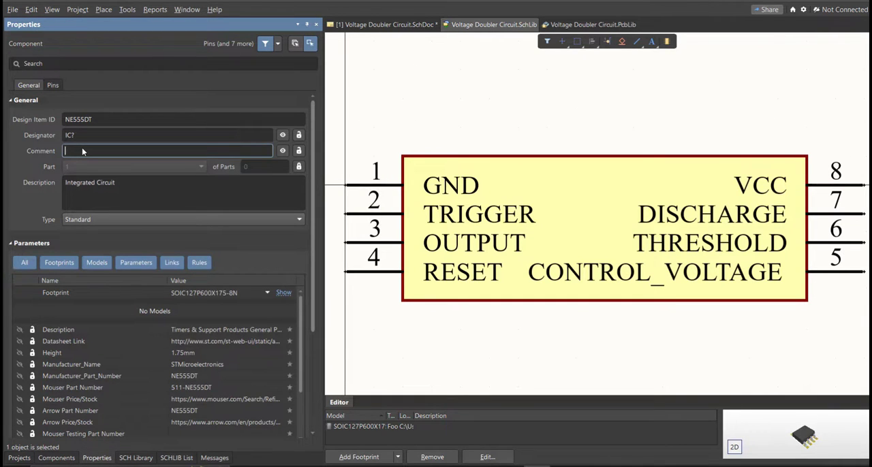
text(IC 555 TIMER)
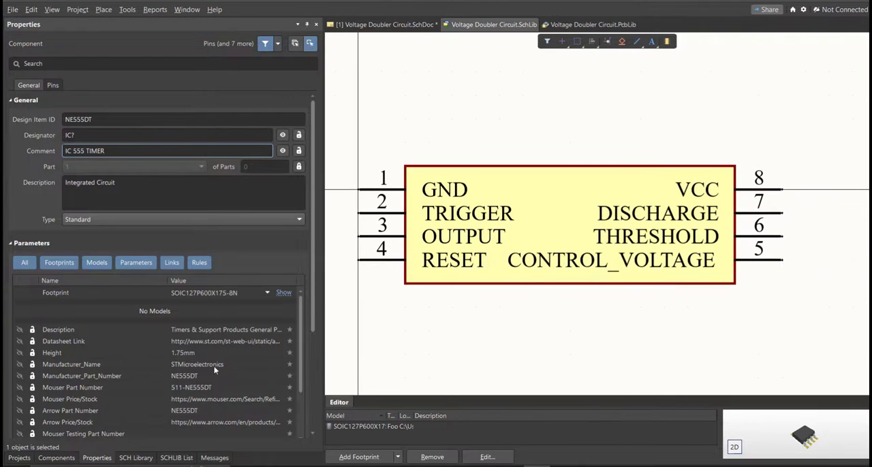
mouse_move(153, 458)
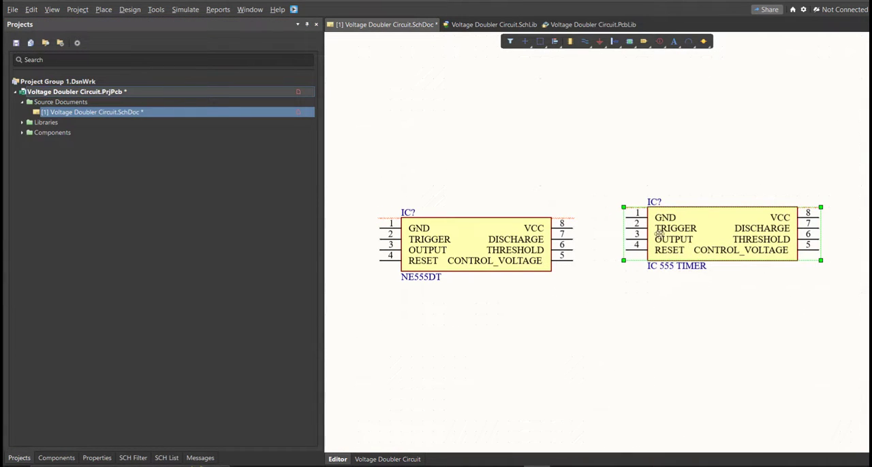
Step: Preview the TB002-500-02BE, EKZN800ELL471ML20S, 10K resistor, 1N4007G-T and 0.01F Cap symbols
click(475, 245)
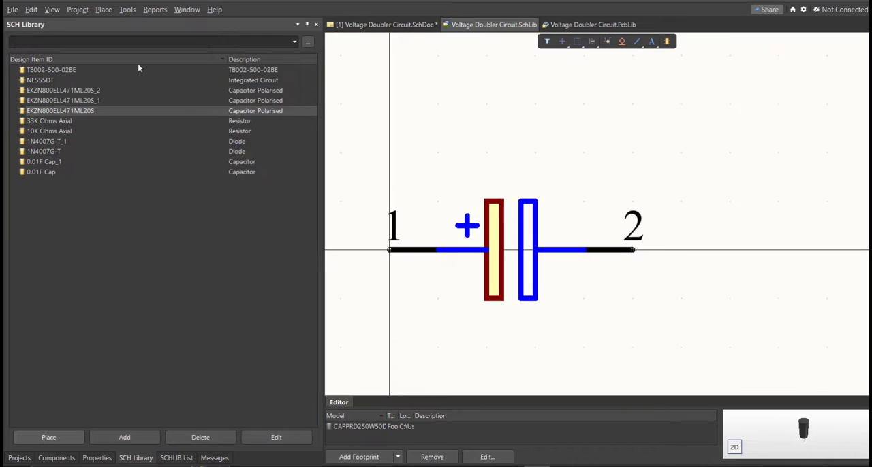
click(51, 70)
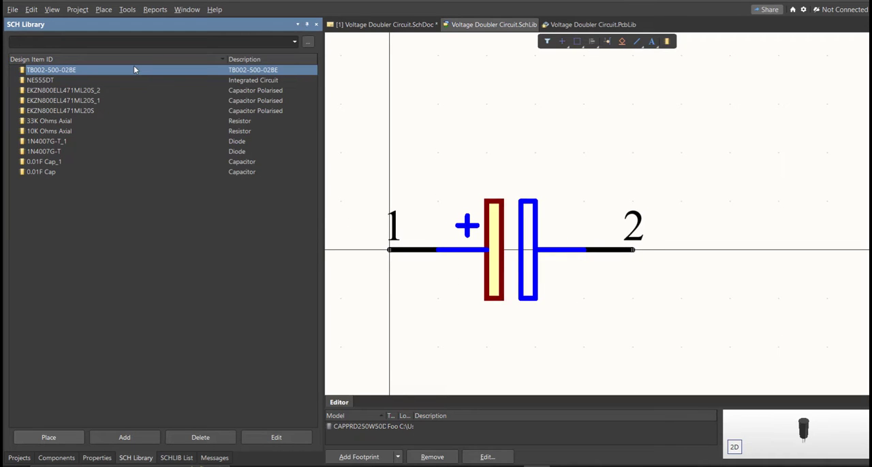
click(63, 90)
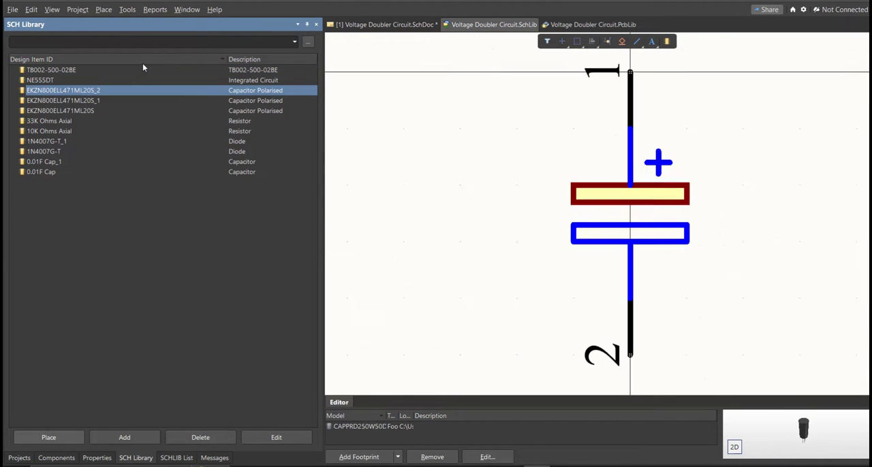
click(60, 110)
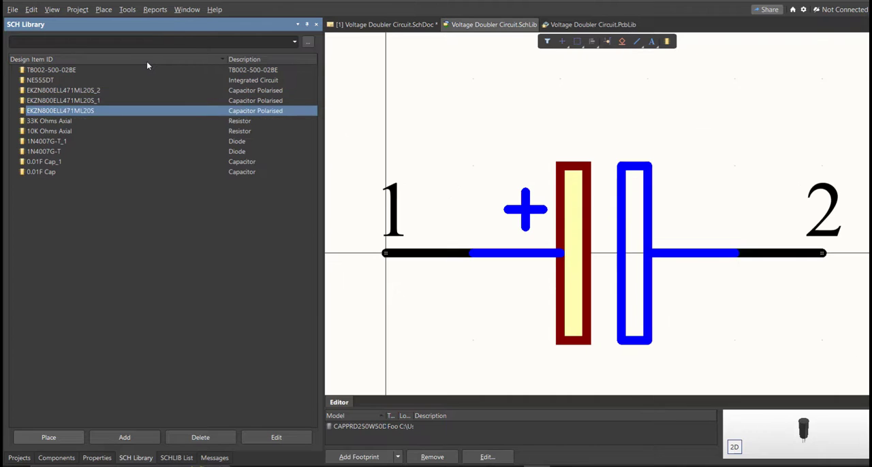
click(49, 131)
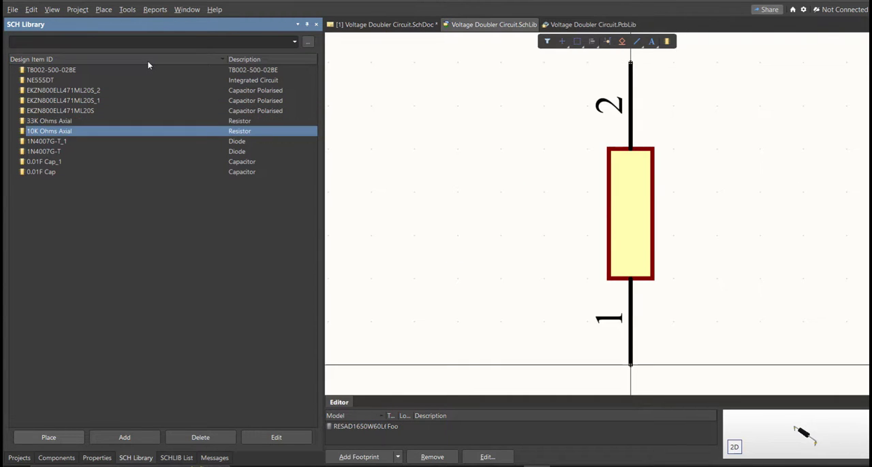
click(46, 151)
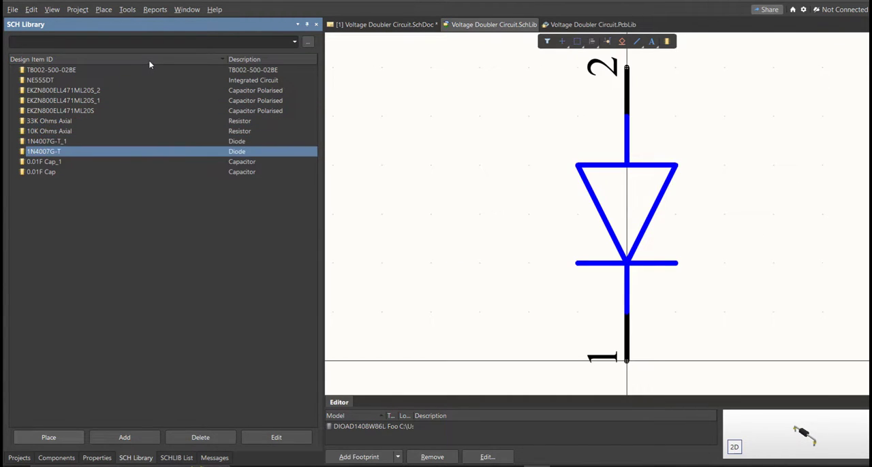
click(41, 172)
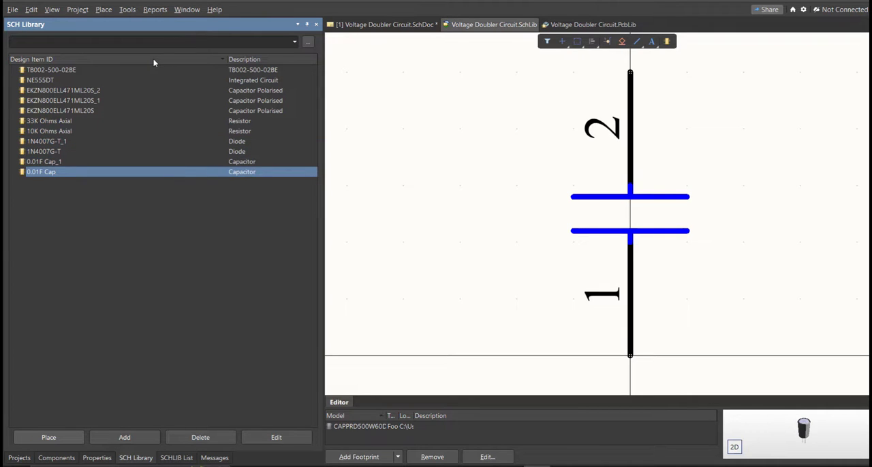
click(63, 90)
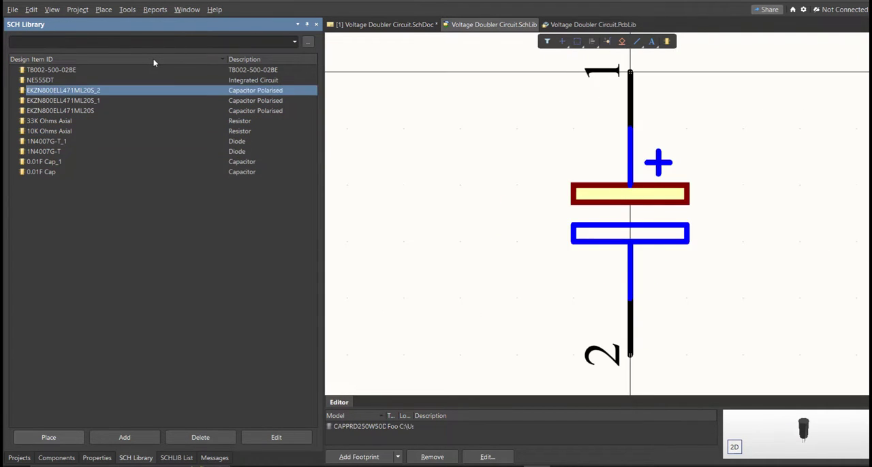
click(51, 69)
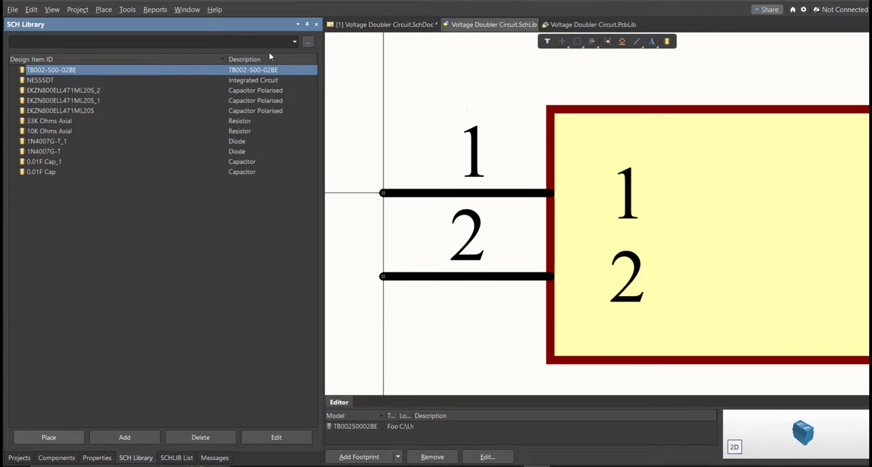
click(381, 24)
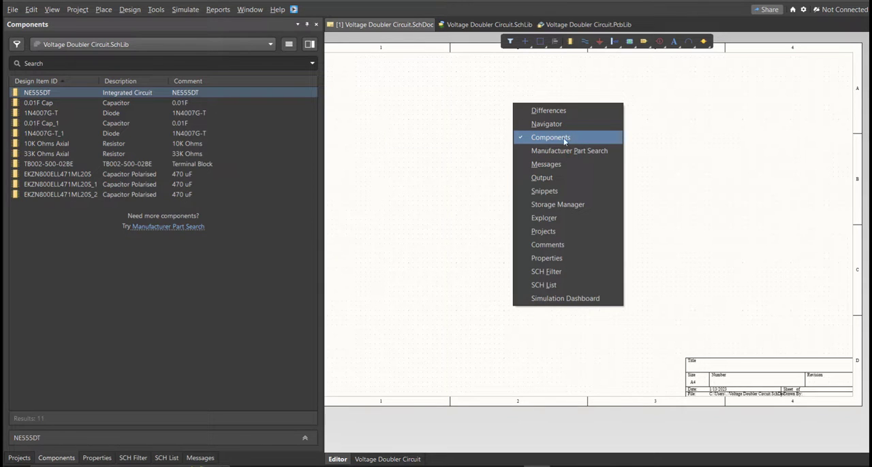
Step: Place the 0.01F capacitor and other library parts on the schematic, selecting the 10K resistor
click(550, 137)
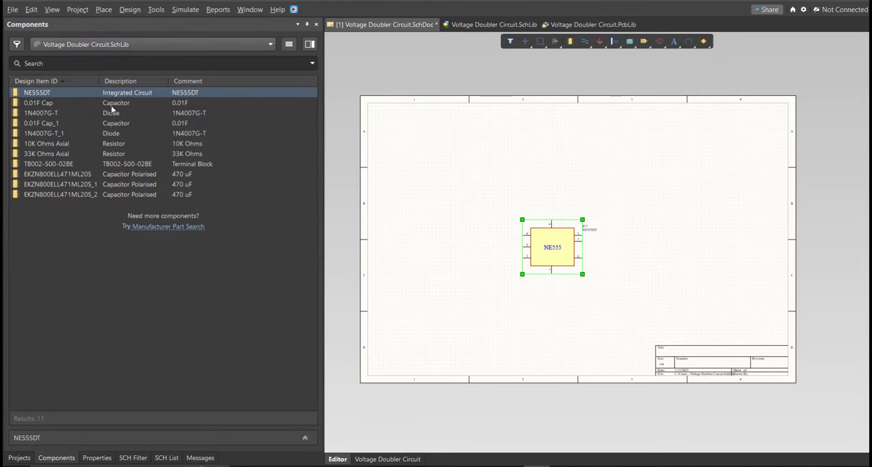
click(41, 112)
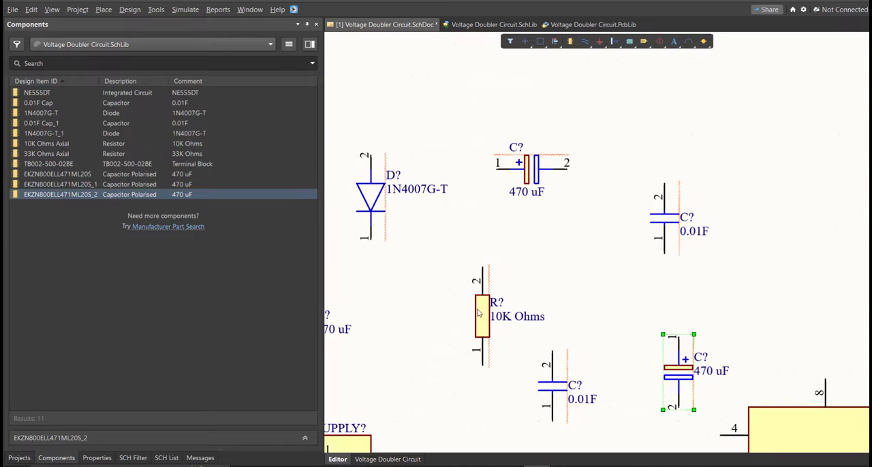
click(482, 317)
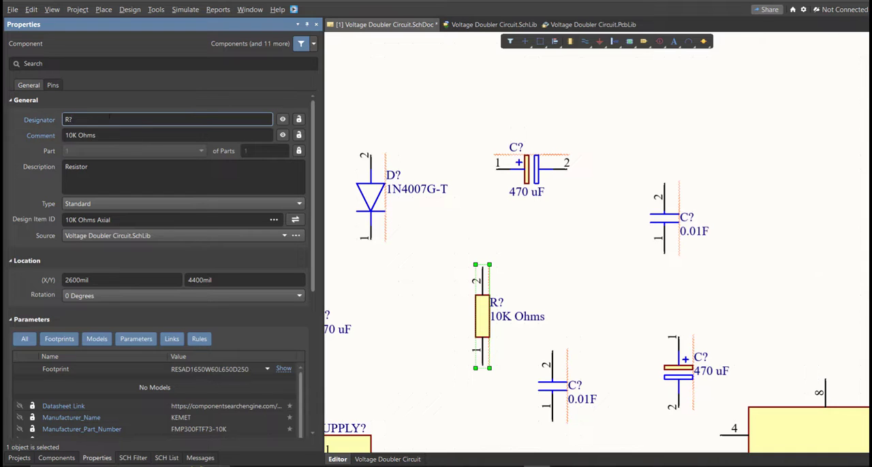
Step: Annotate the schematic parts as C1–C5, D1–D2, IC1, R1–R2 and SUPPLY1, executing the change order
click(156, 9)
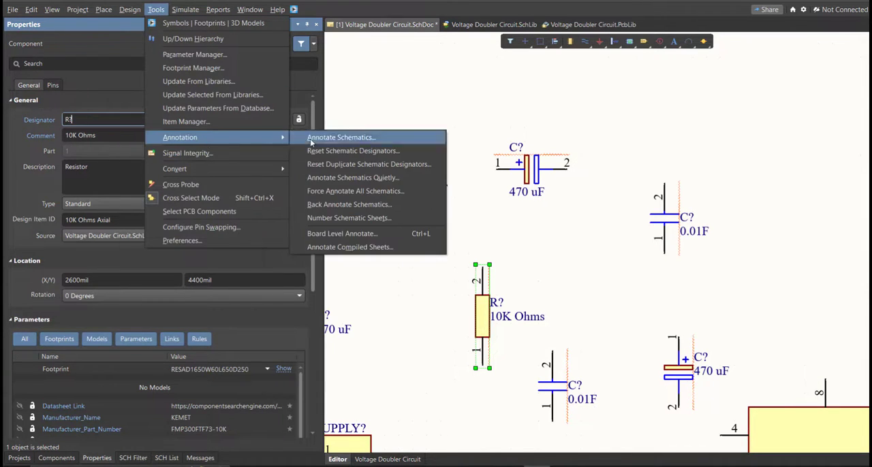
click(341, 137)
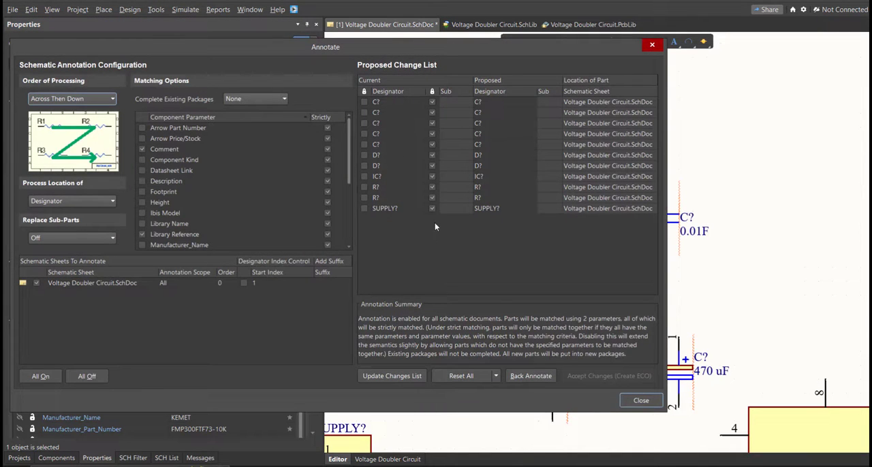
click(391, 375)
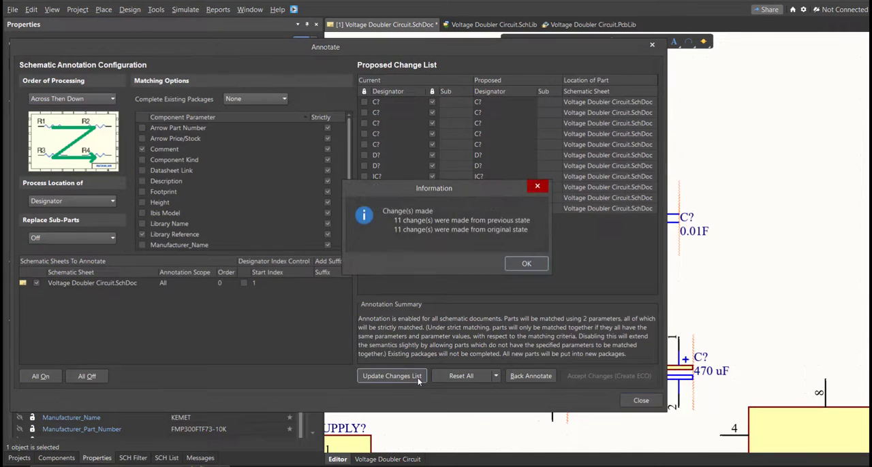
click(526, 263)
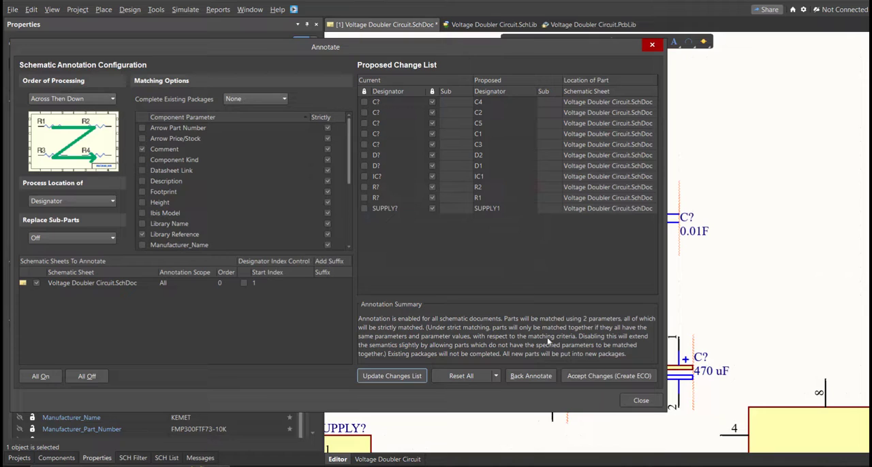
mouse_move(485, 231)
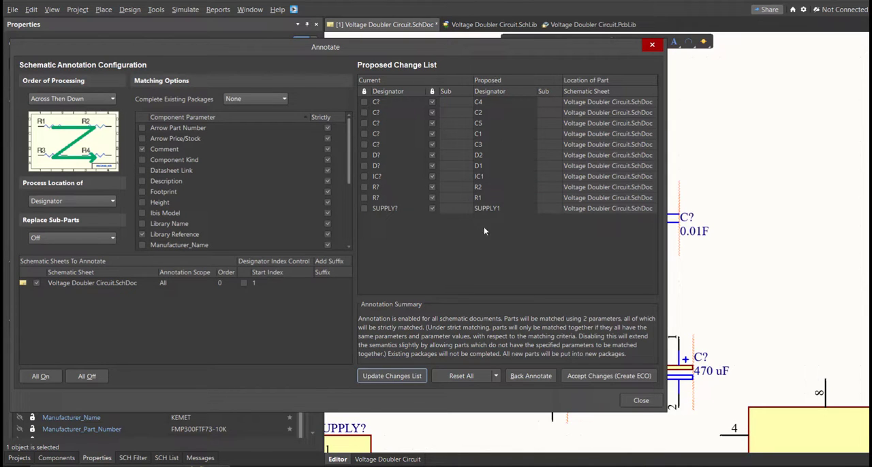
mouse_move(495, 264)
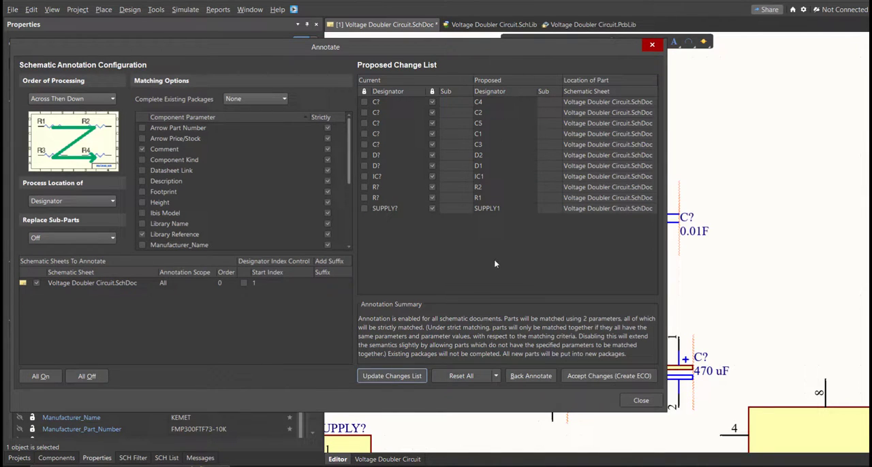
click(608, 375)
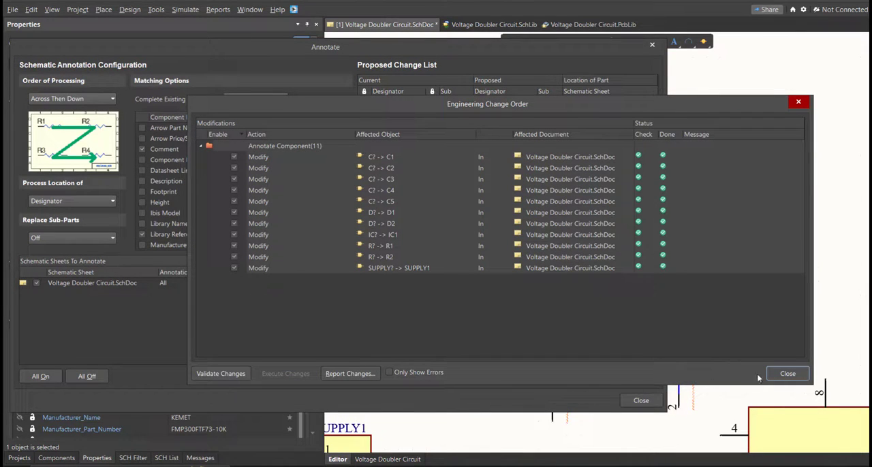
click(787, 373)
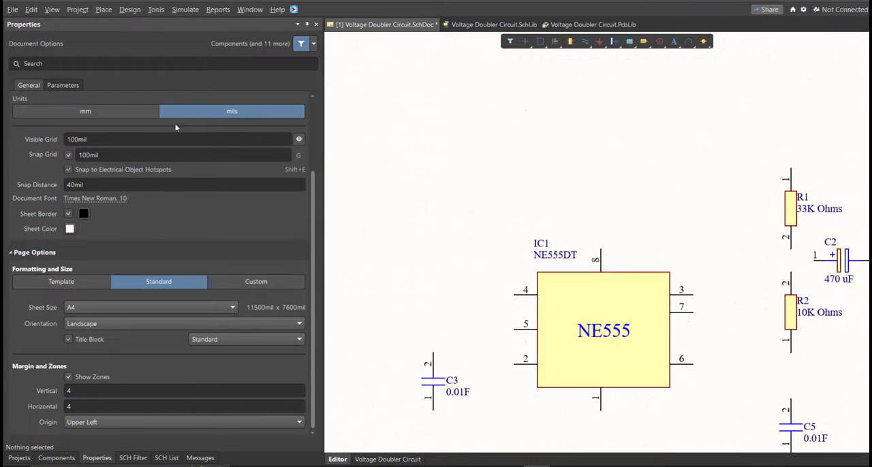
Step: Draw wires joining NE555 pins 3 and 7, R1/R2, C2 and the remaining doubler parts
click(103, 9)
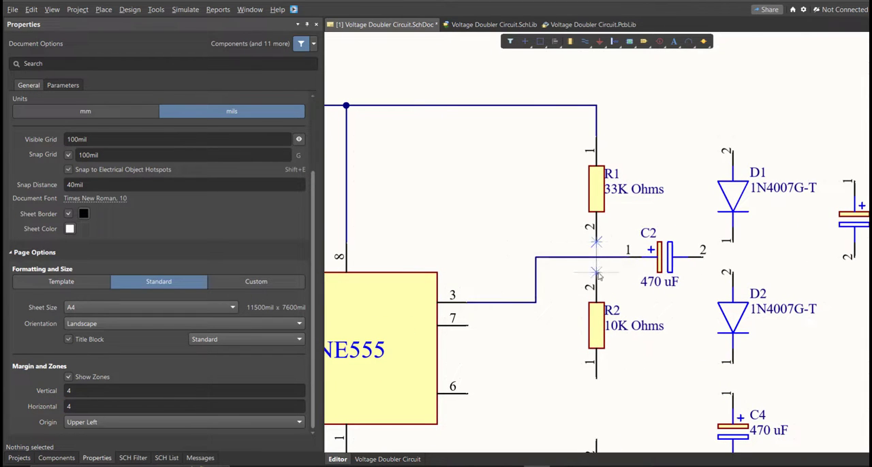
scroll(down, 3)
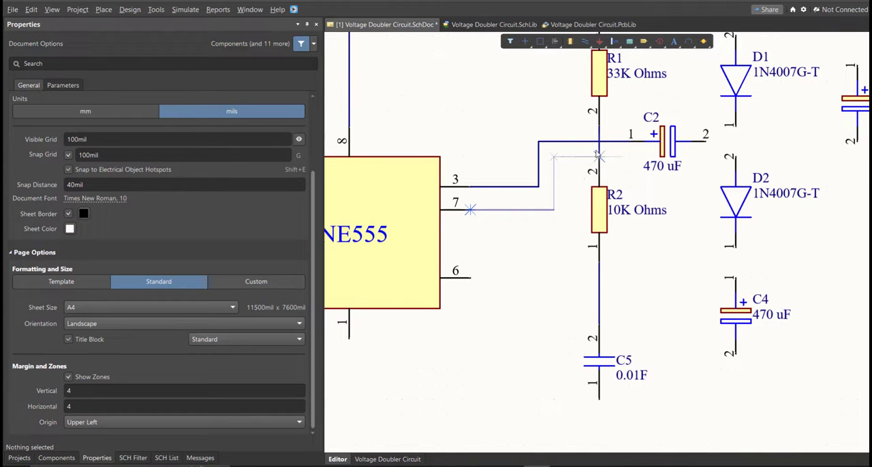
scroll(down, 3)
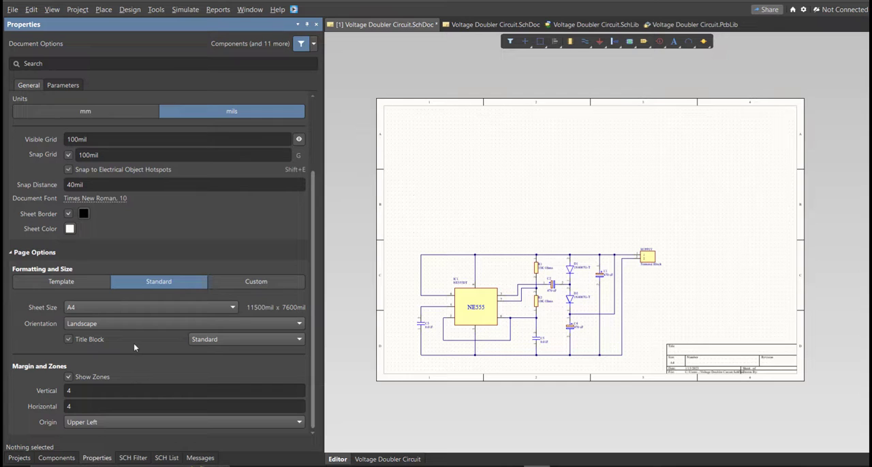
Step: Set the sheet units to millimetres and a custom 200mm sheet size
click(85, 111)
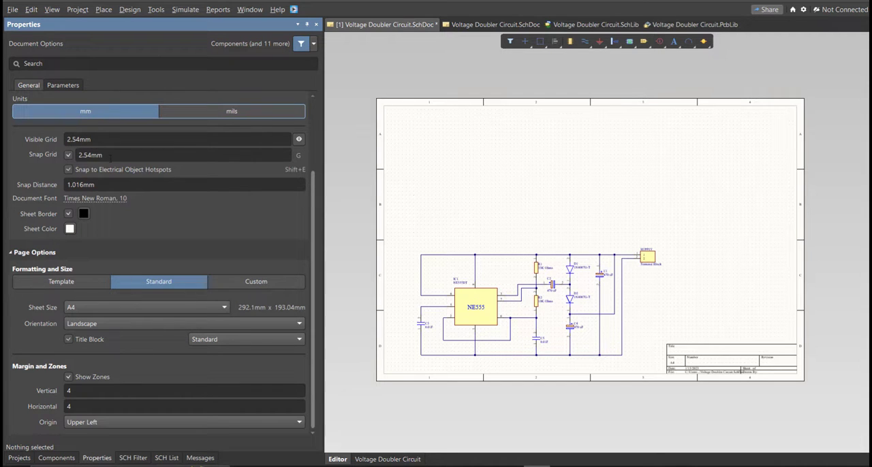
click(256, 281)
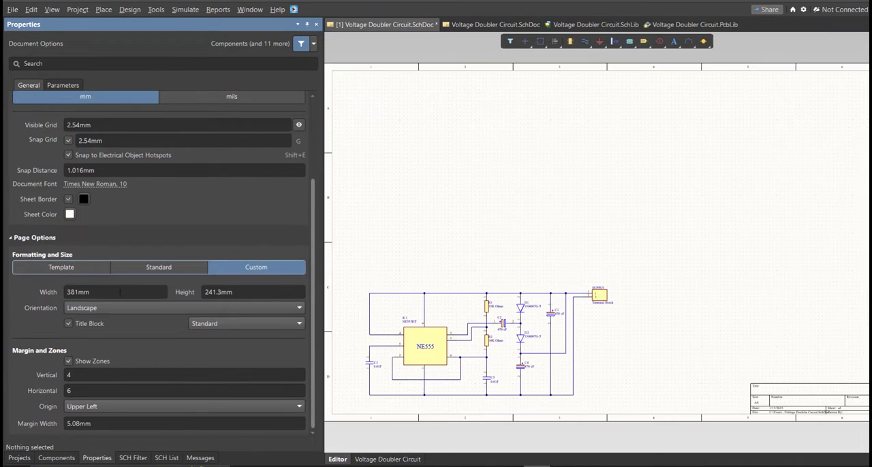
text(200mm)
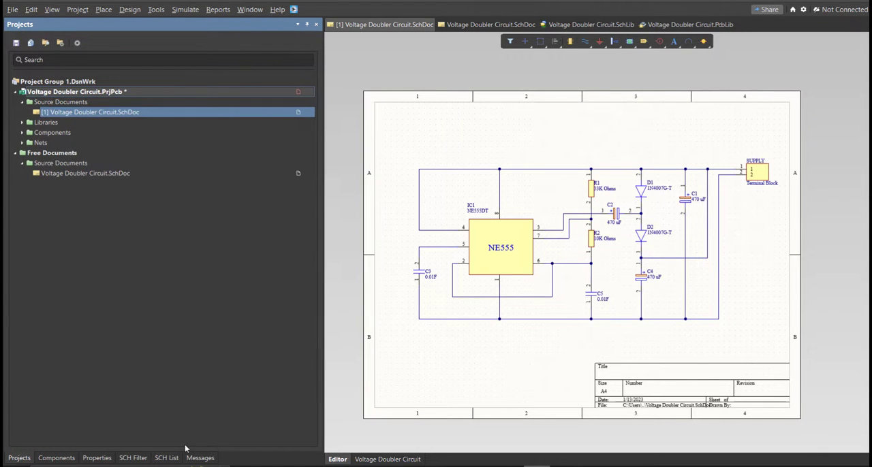
Step: Compile the Voltage Doubler Circuit project and return to the project document list
click(199, 458)
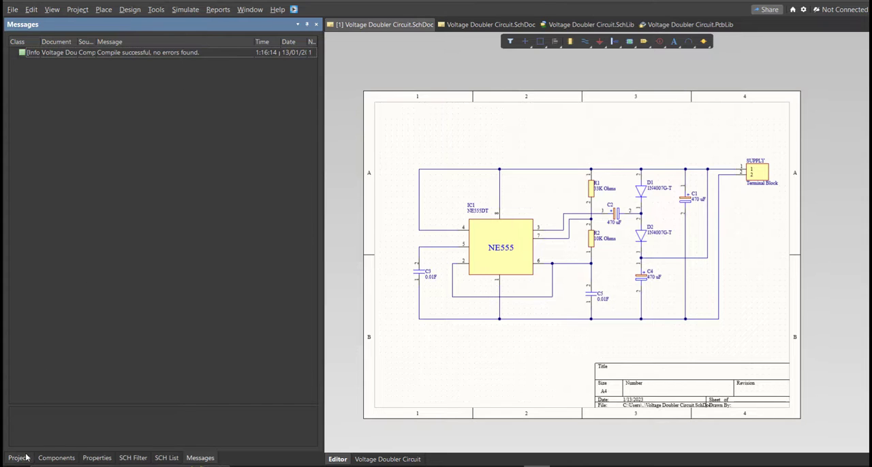
click(19, 458)
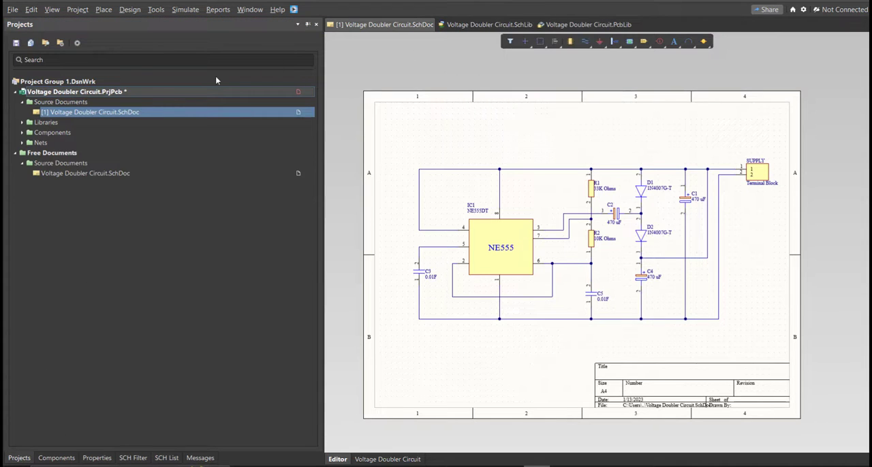
Step: Create a new PCB saved as 'Voltage Doubler Circuit' and return to the schematic
click(12, 9)
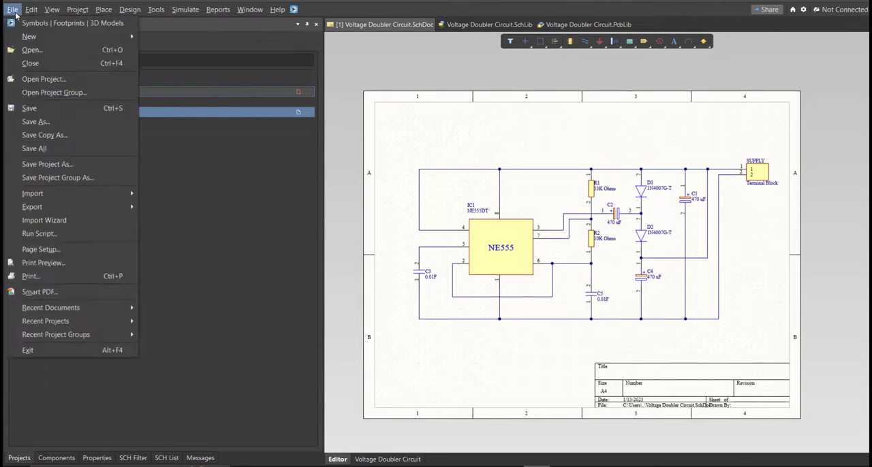
mouse_move(29, 36)
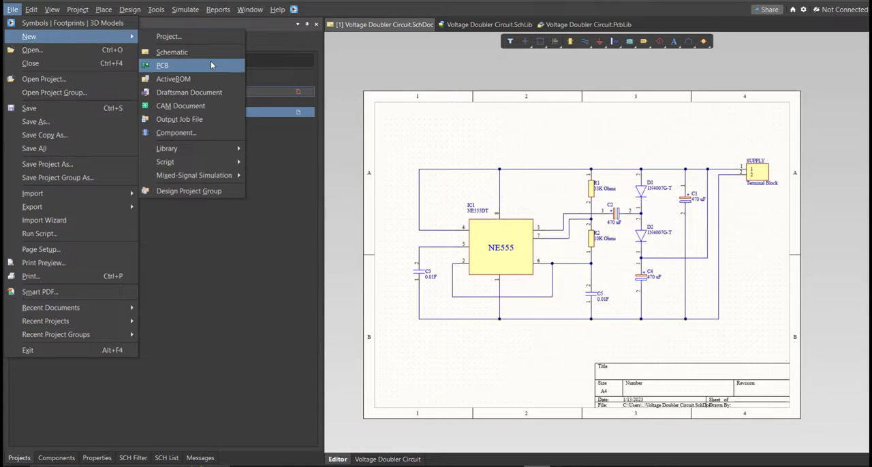
click(163, 65)
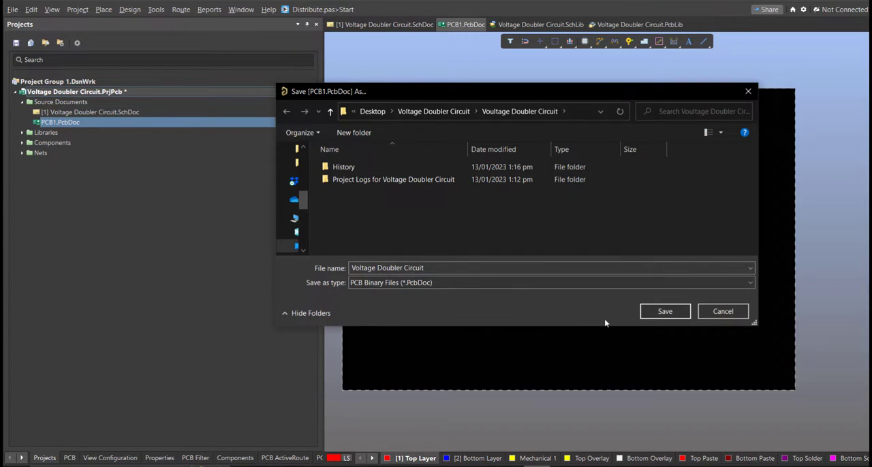
click(663, 311)
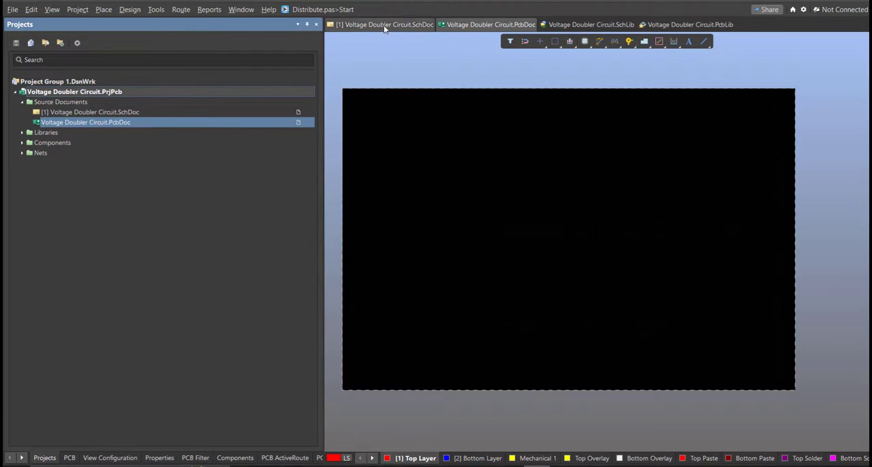
click(383, 24)
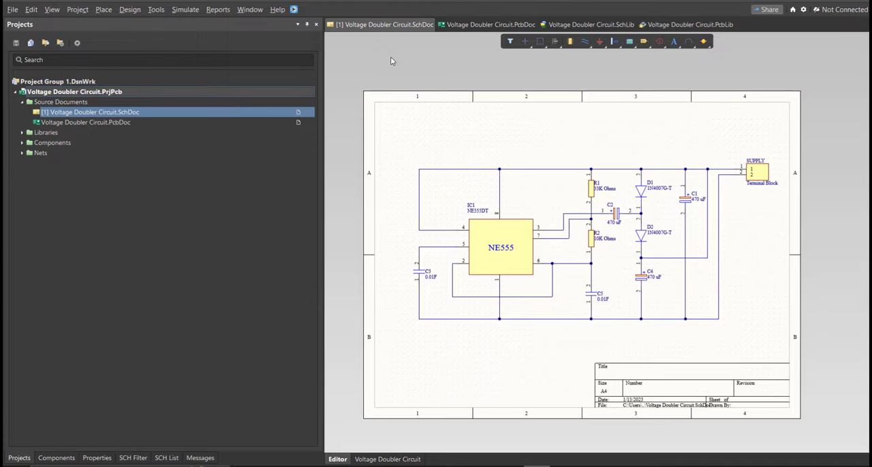
mouse_move(303, 78)
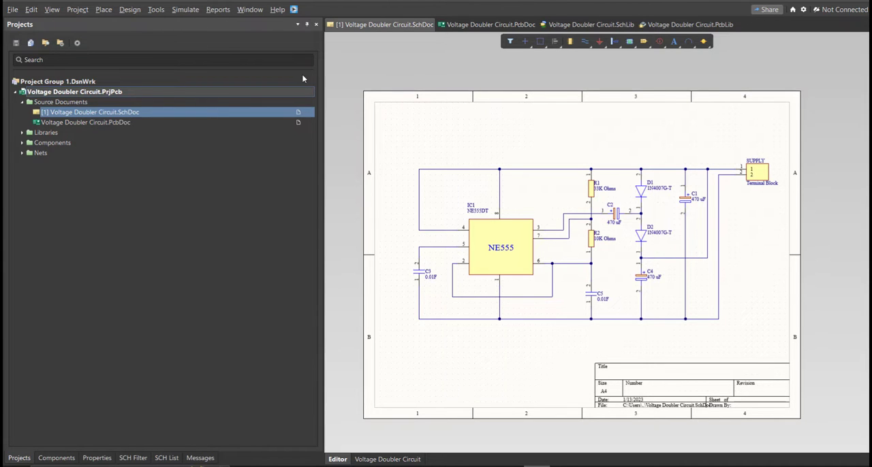
Step: Update Voltage Doubler Circuit.PcbDoc from the schematic and execute the validated change order
click(129, 9)
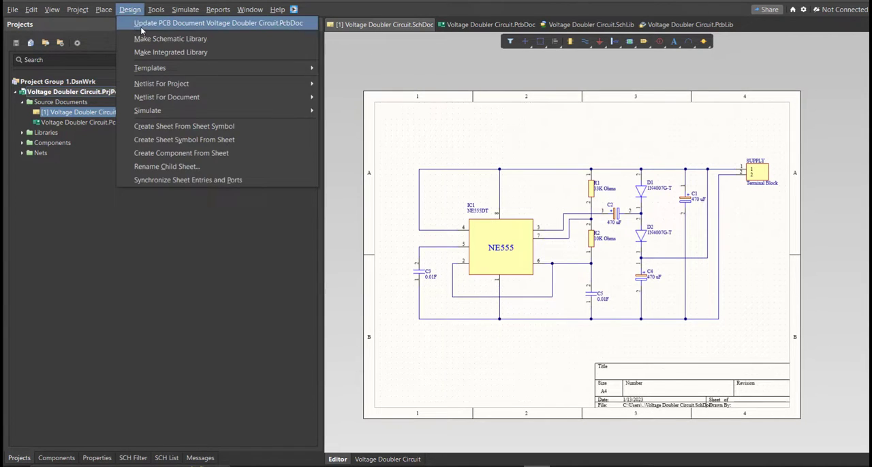
click(217, 23)
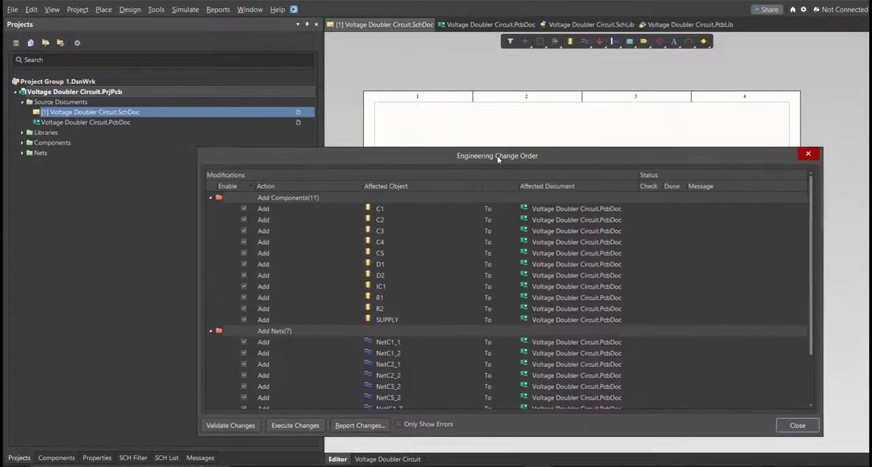
drag(497, 156, 490, 81)
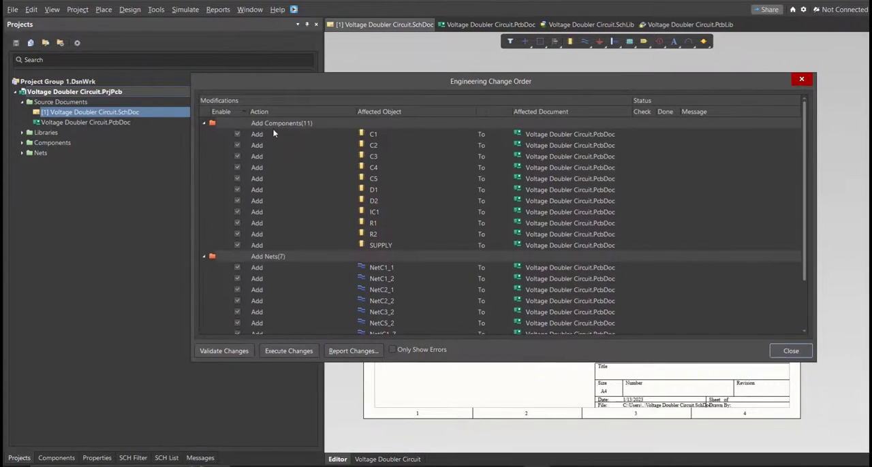
scroll(down, 3)
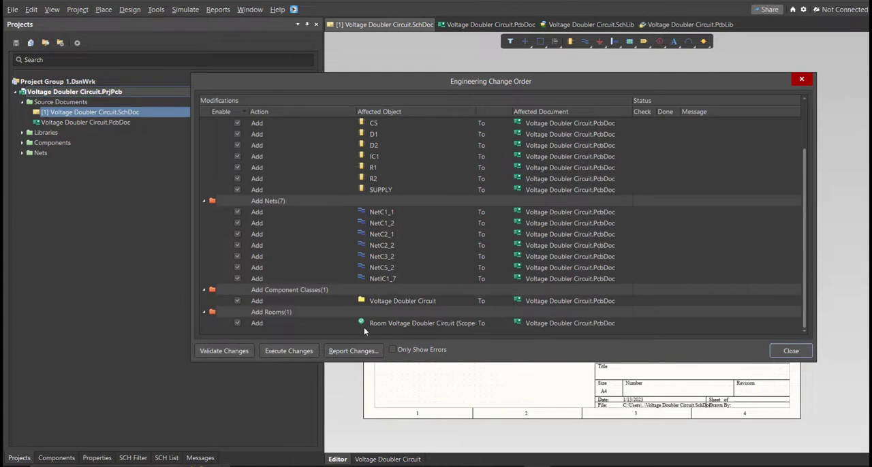
mouse_move(446, 281)
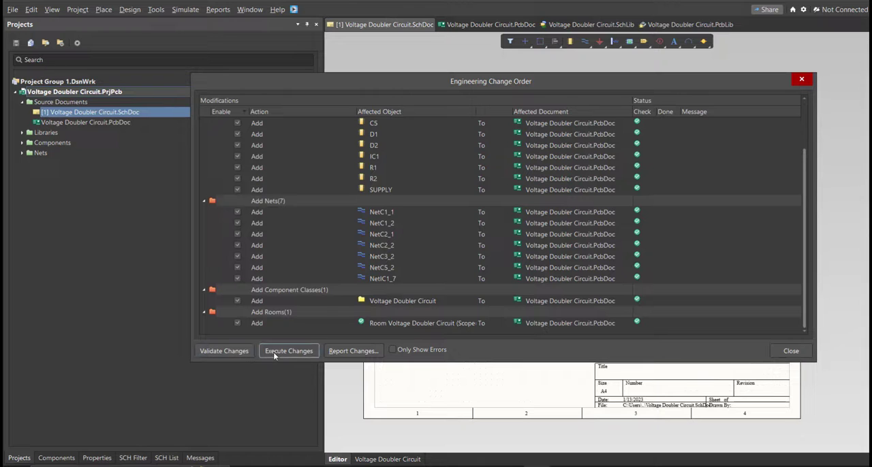
click(288, 350)
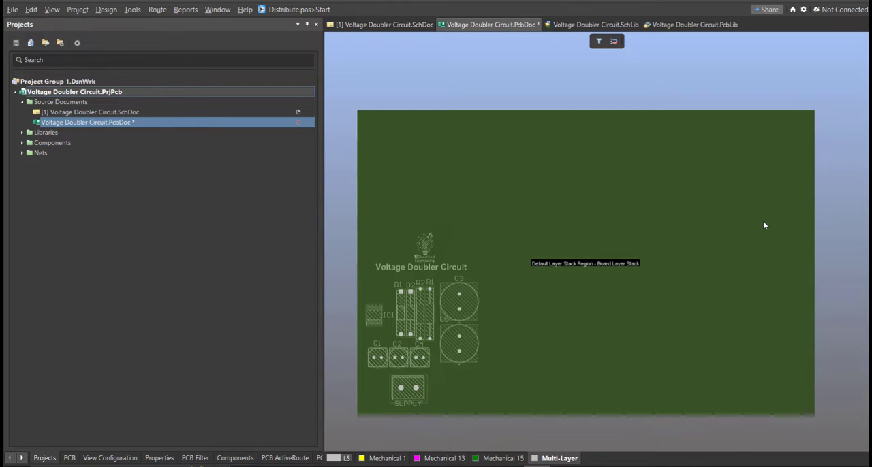
Step: Start redefining the board outline to fit the components
click(107, 8)
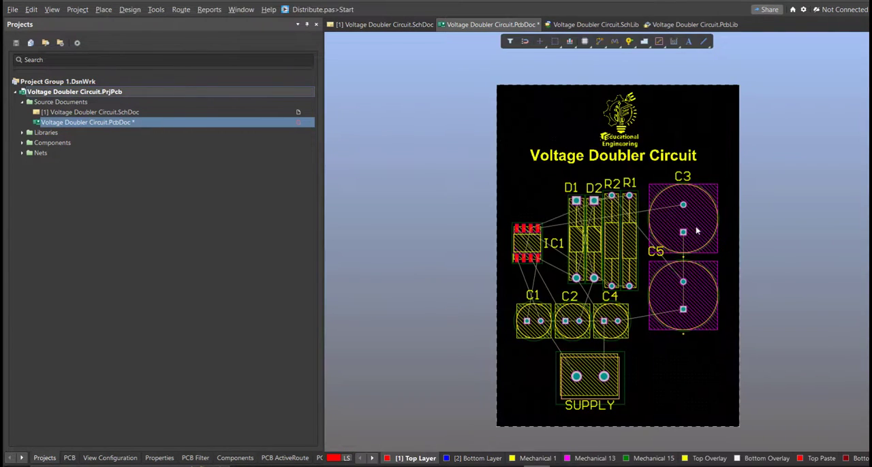
mouse_move(654, 260)
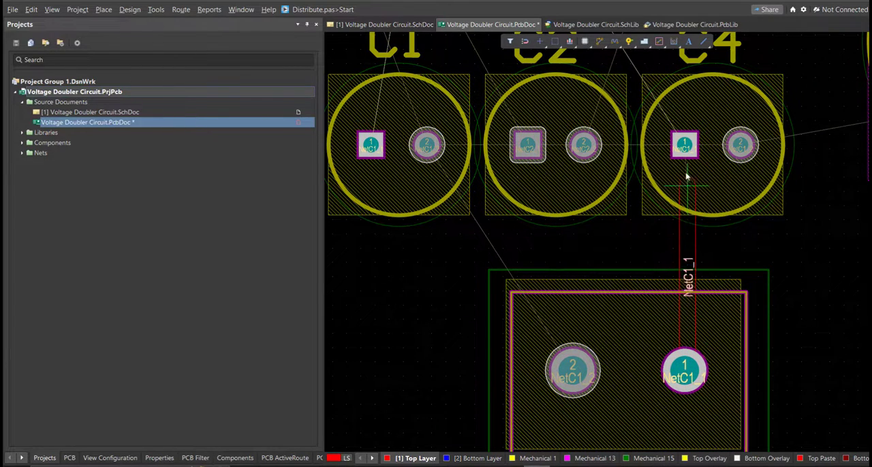
Step: Route a copper track from C4 pad 1 to SUPPLY pad 1
click(684, 145)
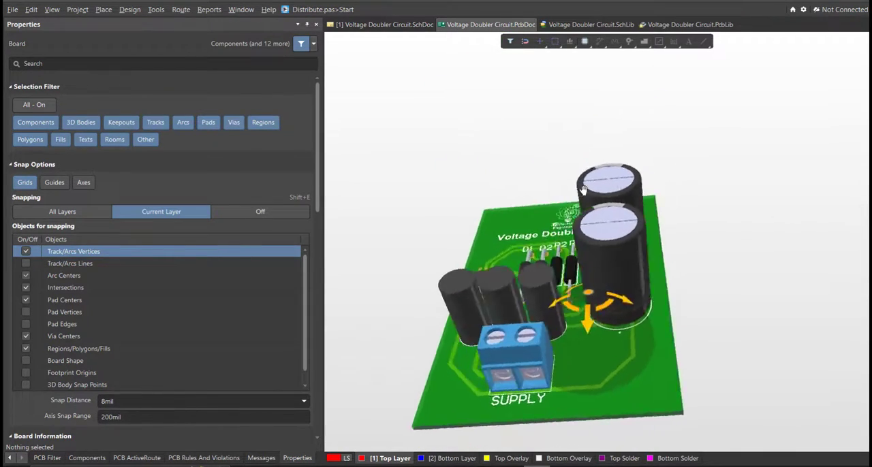
Step: Orbit the 3D board to view the mounted components from side, edge-on and front angles
drag(582, 191, 540, 308)
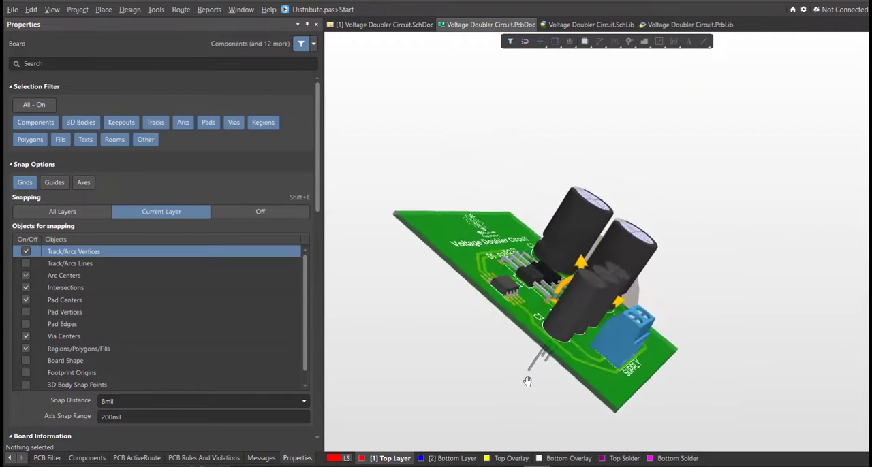
drag(527, 380, 657, 402)
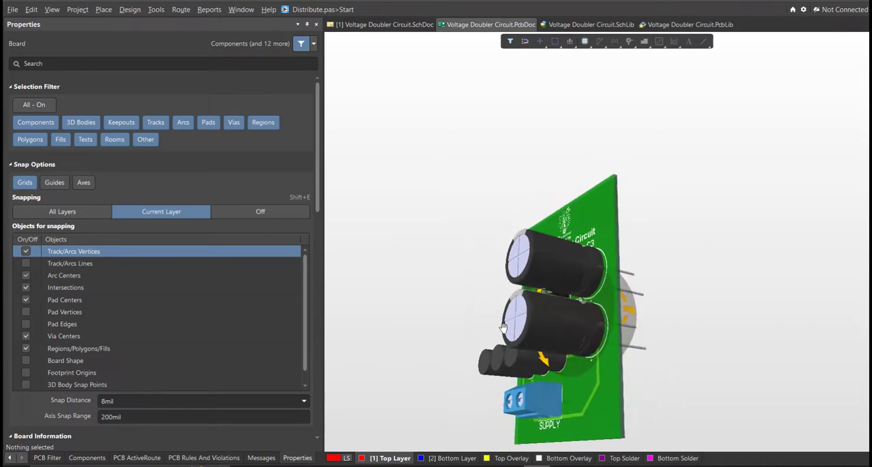
drag(504, 326, 726, 346)
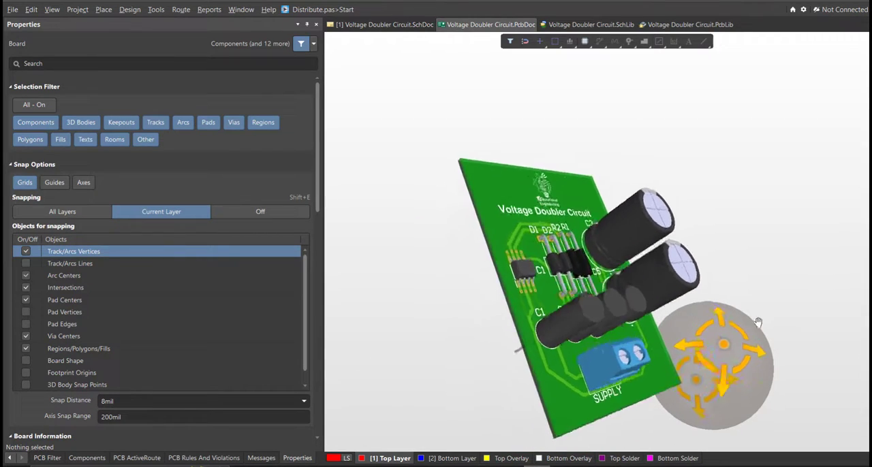
drag(758, 322, 729, 277)
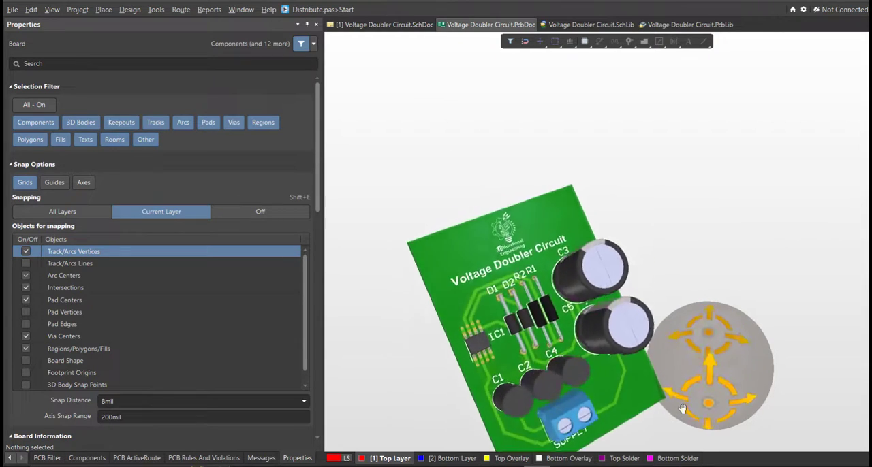
drag(682, 408, 717, 379)
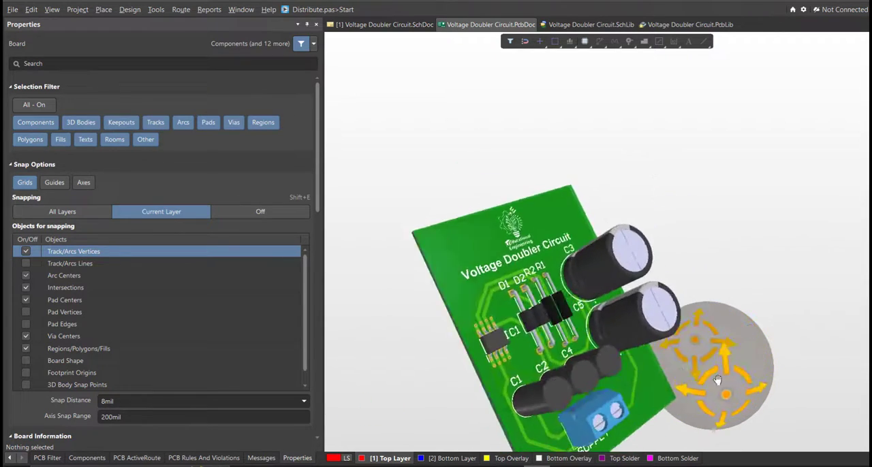